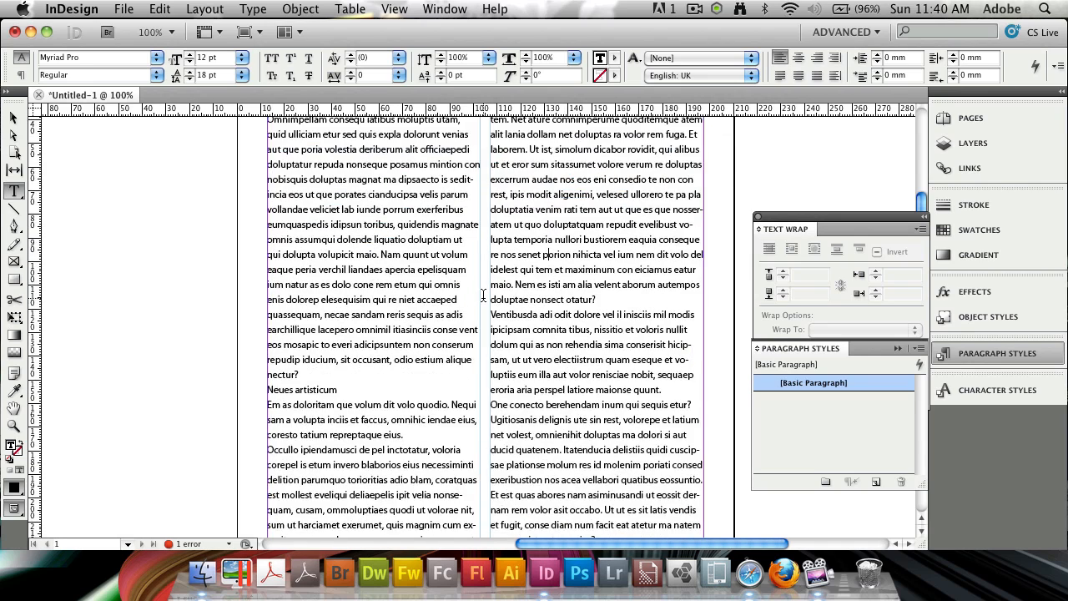
Create Paragraph Style 1 in the Paragraph Styles panel and apply it to the heading.
scroll(down, 3)
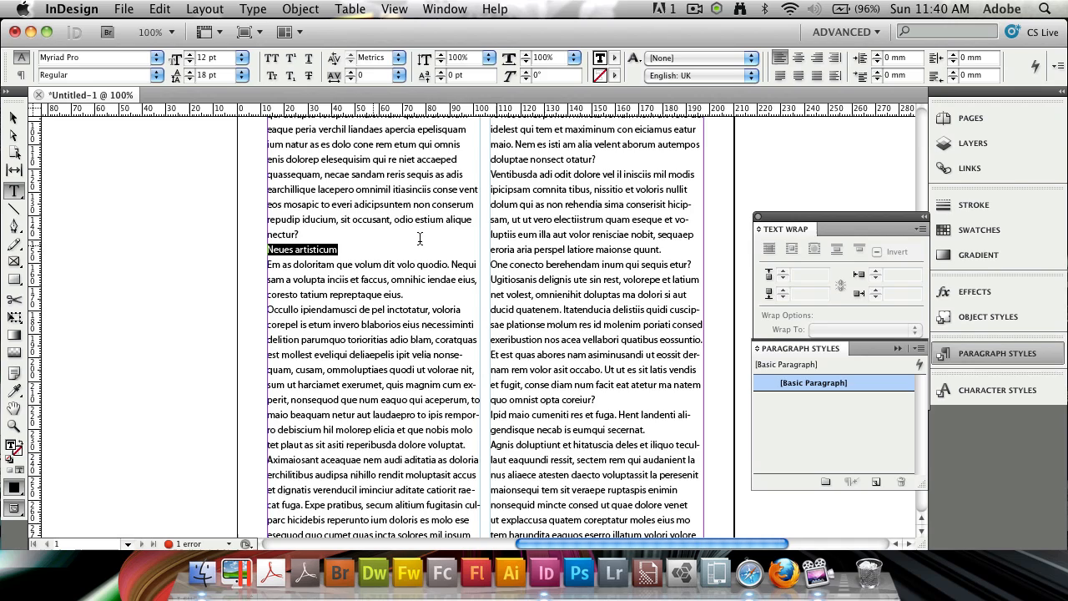
mouse_move(394, 230)
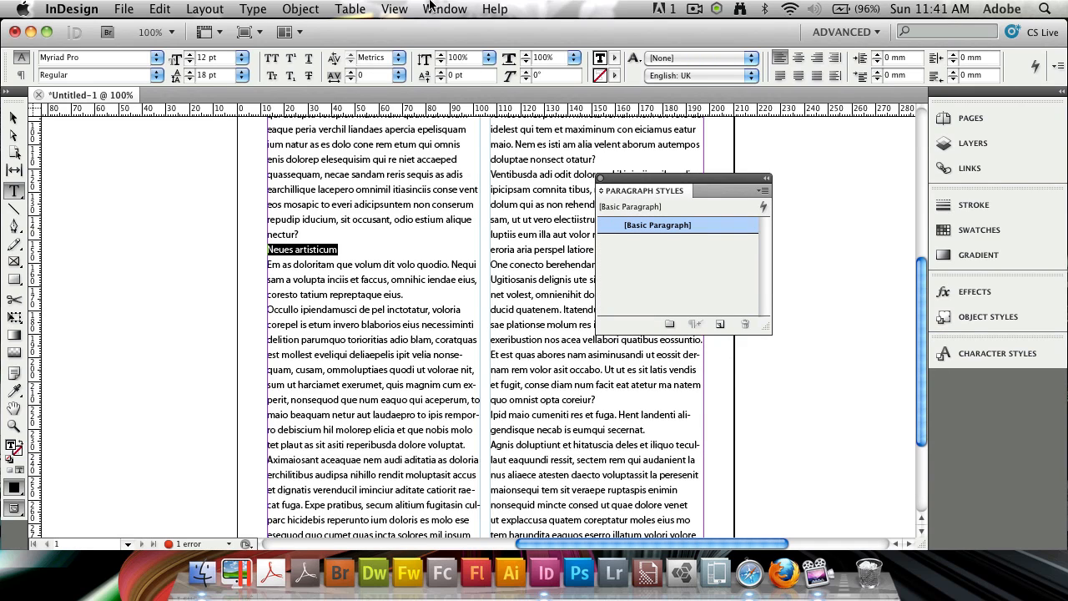
click(444, 10)
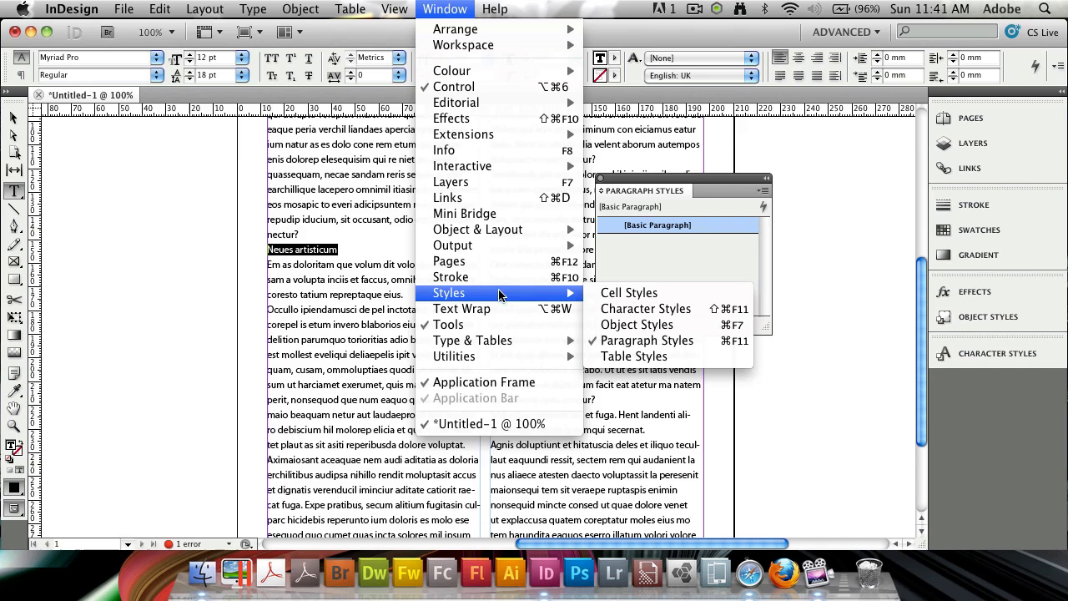
mouse_move(719, 207)
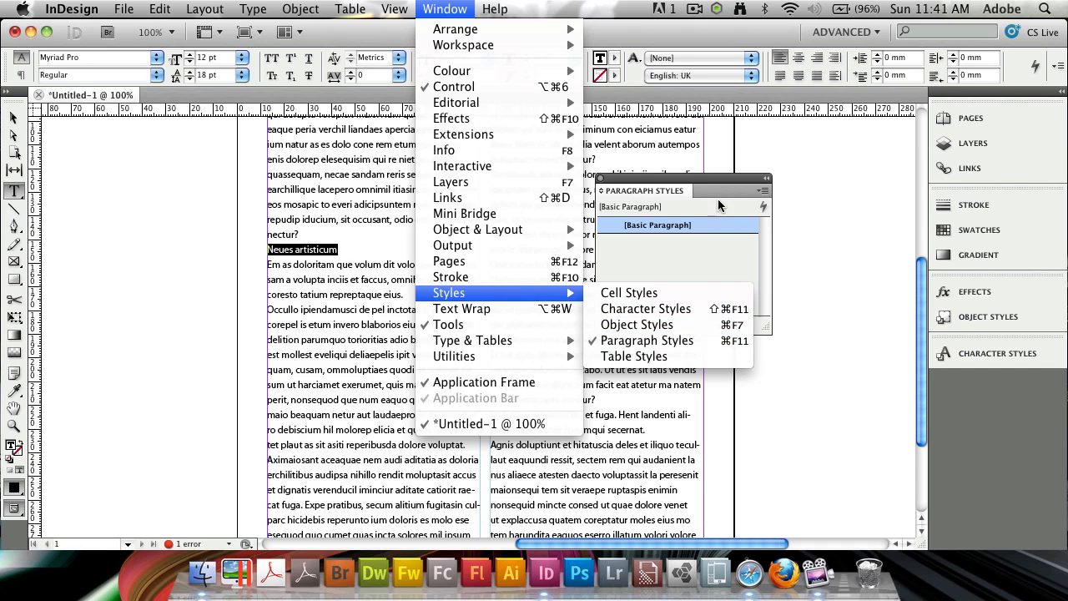
click(647, 340)
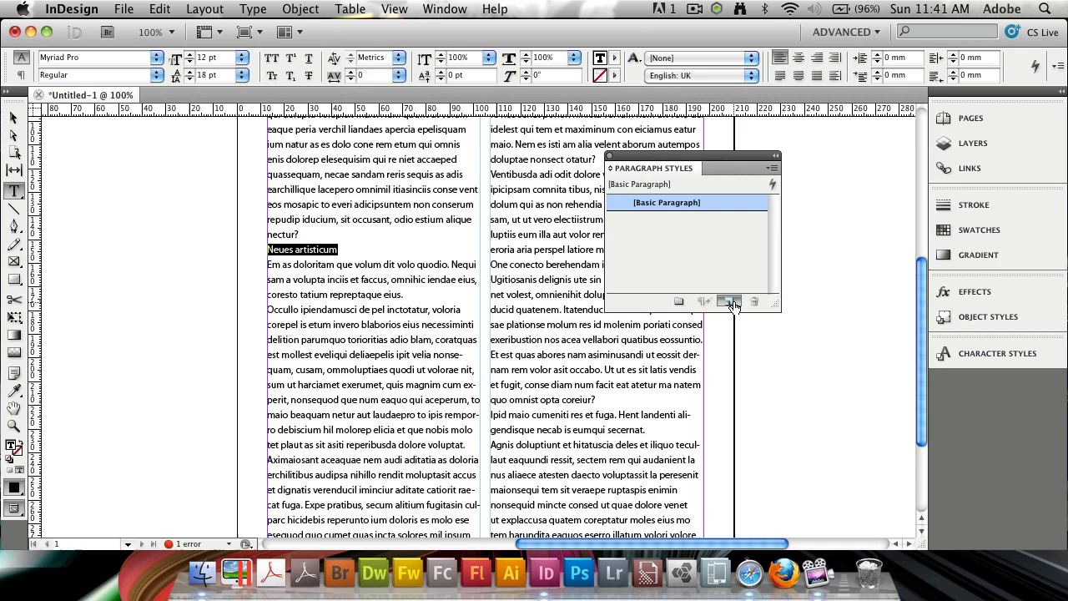
click(727, 300)
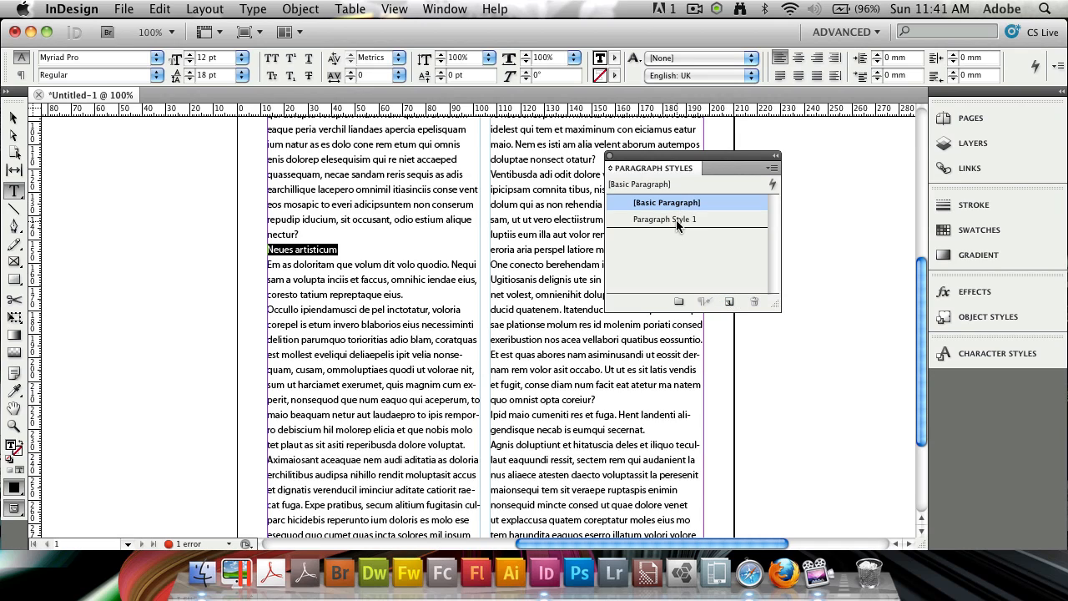
click(664, 218)
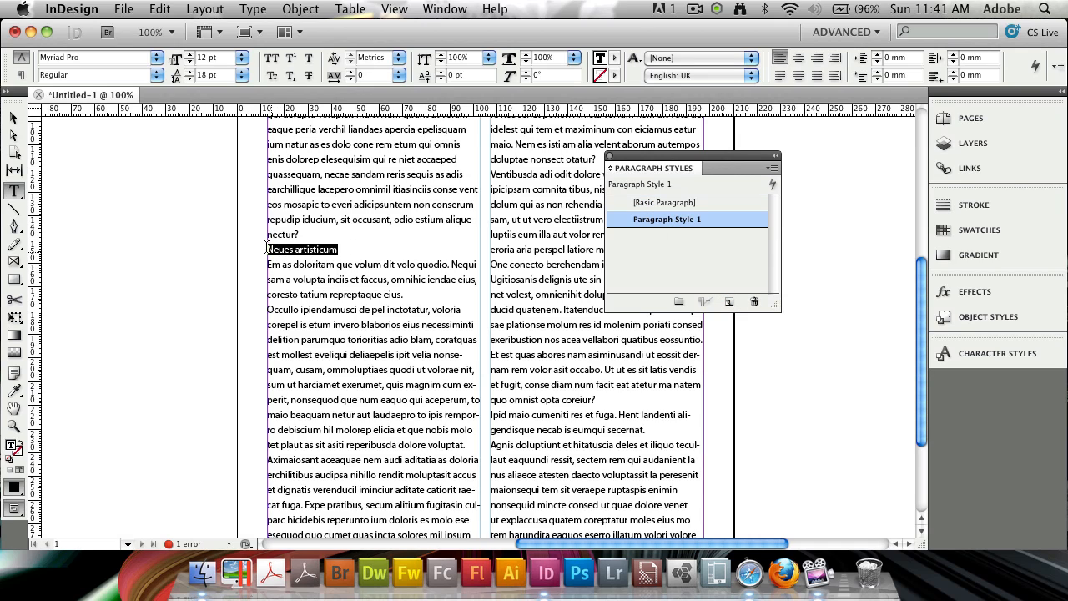
Rename Paragraph Style 1 to Subheading in its style options.
double_click(667, 218)
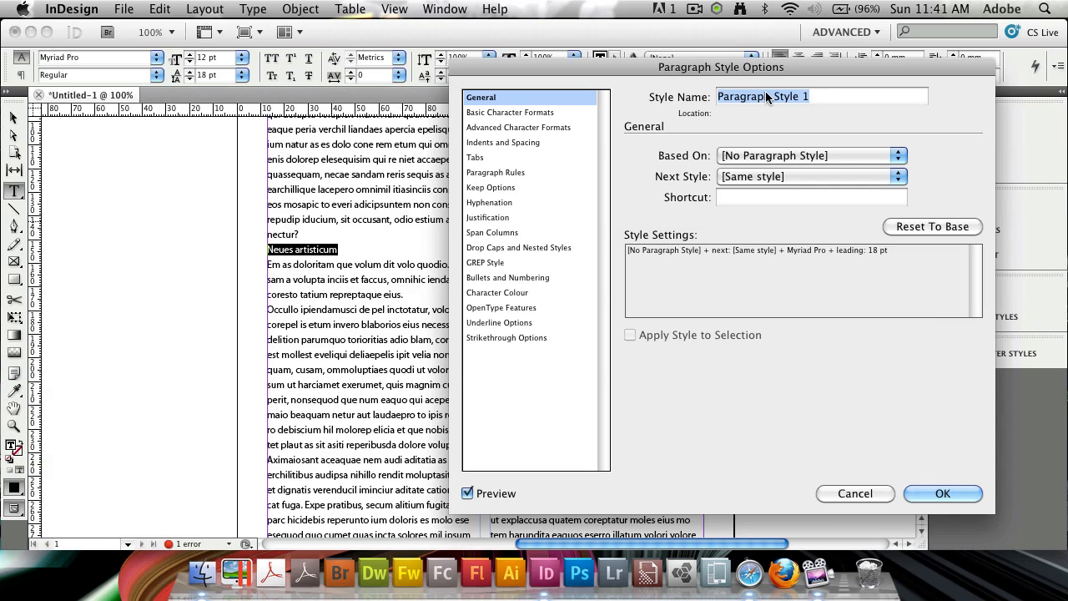
text(Subheading)
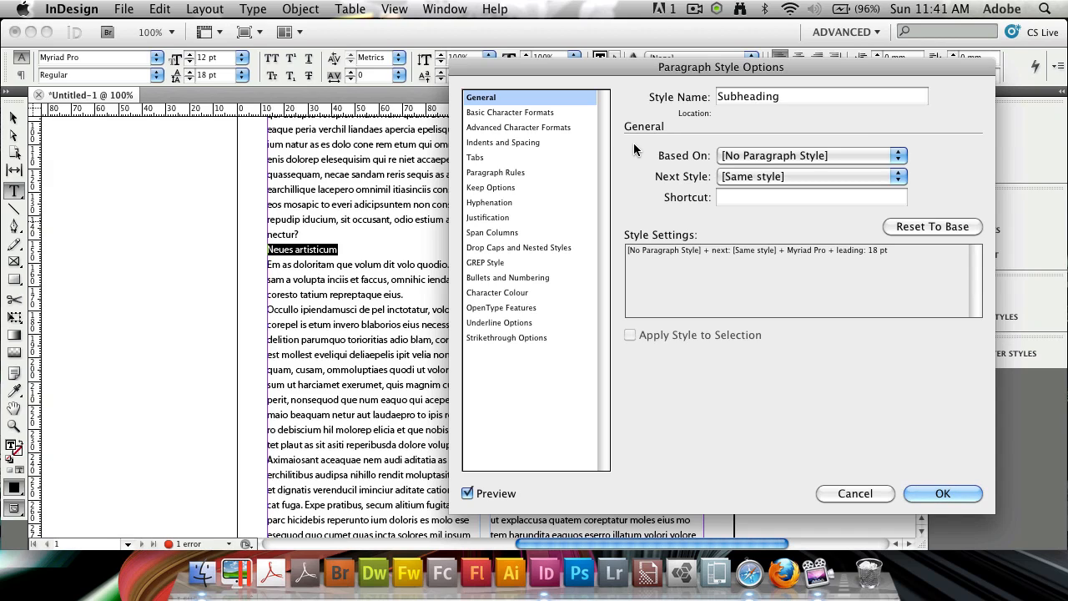
click(512, 112)
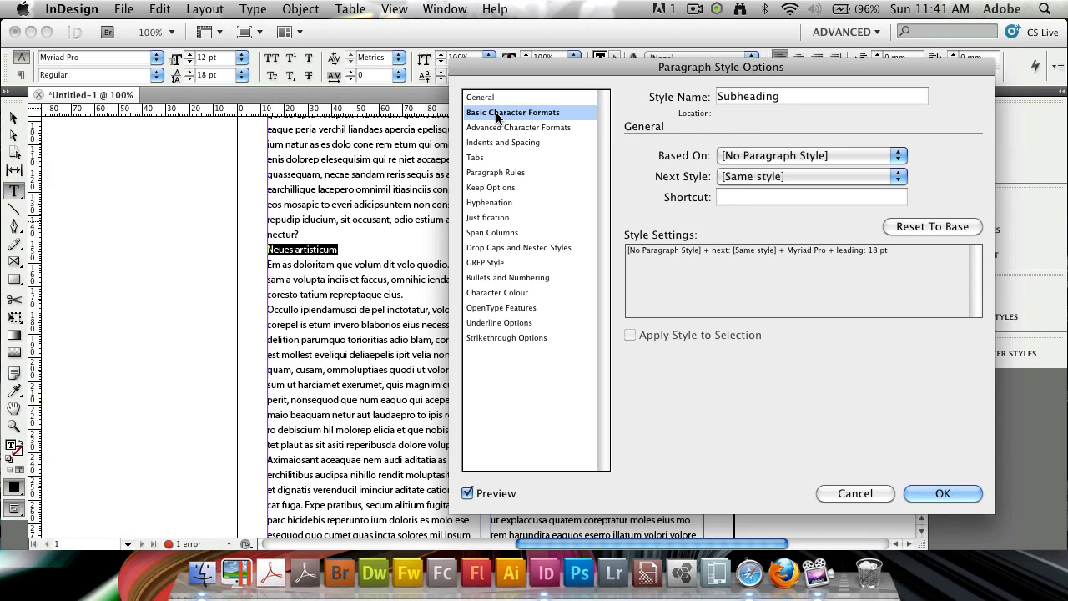
click(512, 112)
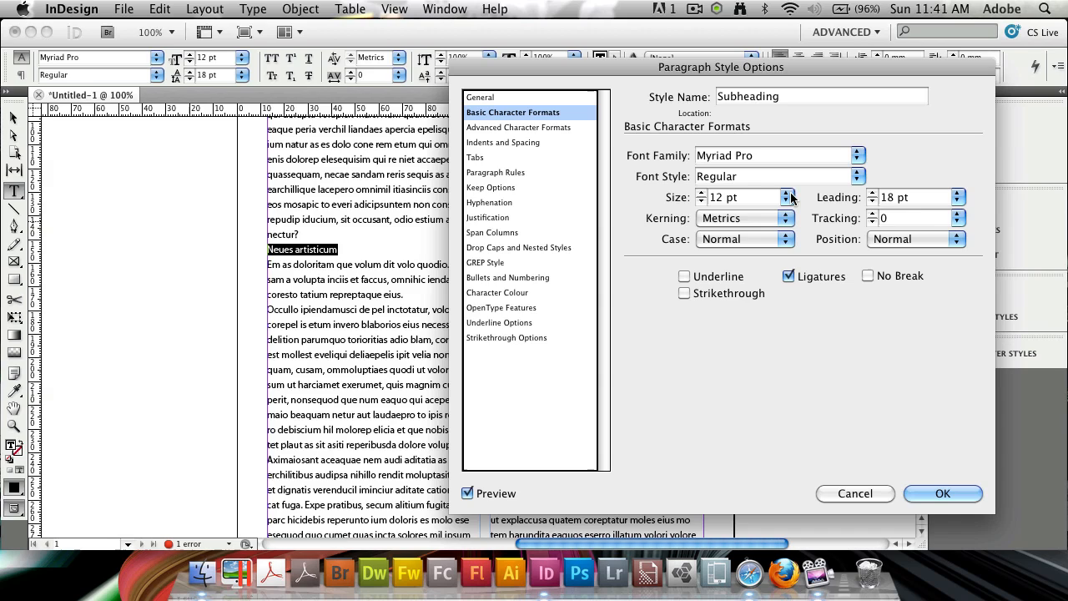
Set the Subheading style's font size to 18 pt in Basic Character Formats.
click(784, 194)
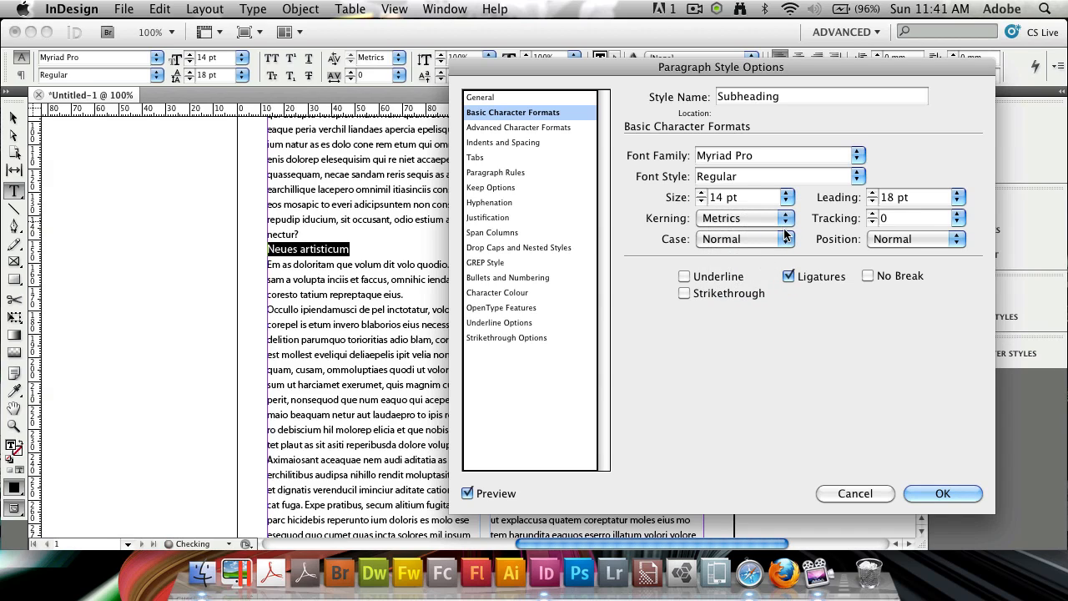
click(786, 196)
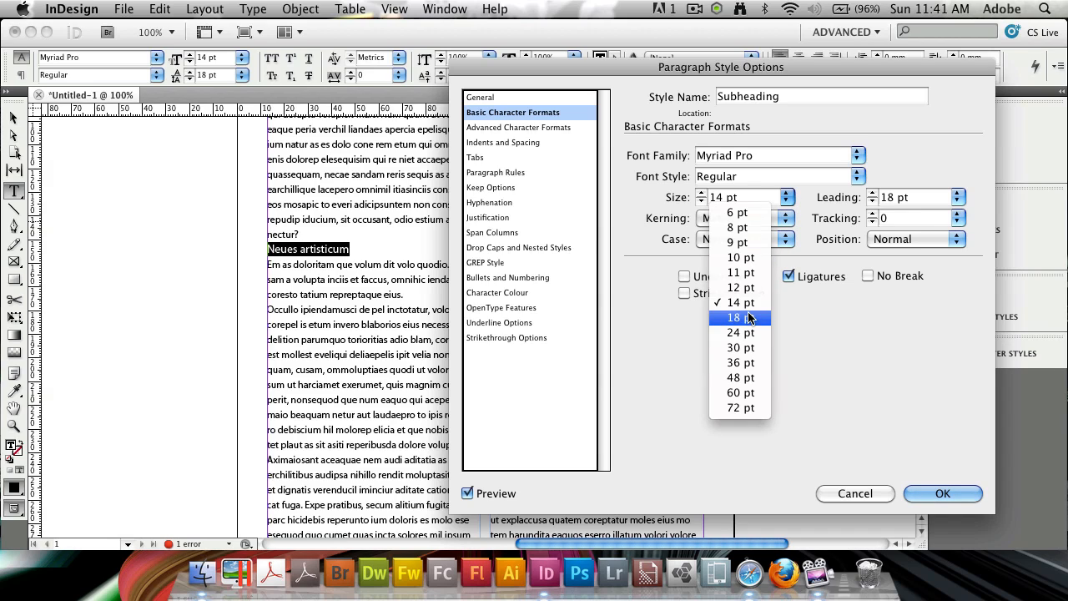
click(737, 317)
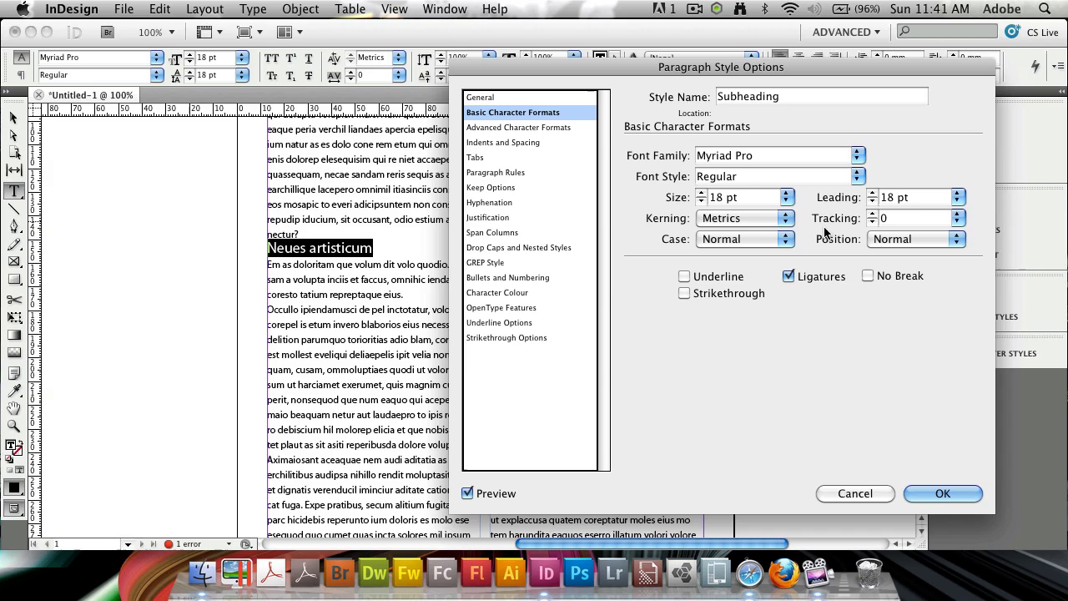
click(504, 142)
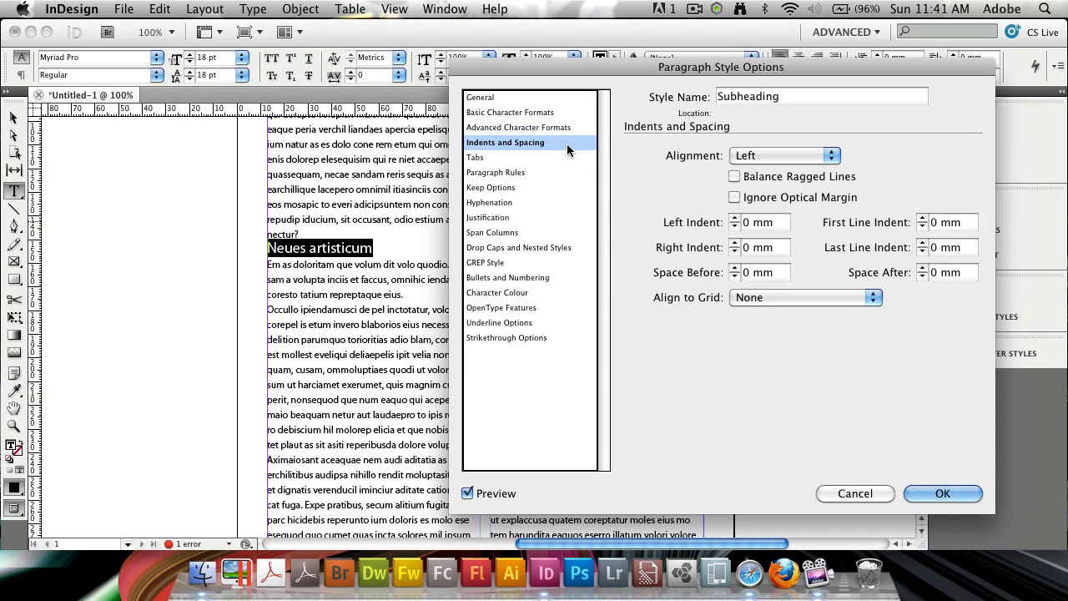
mouse_move(741, 242)
text(6)
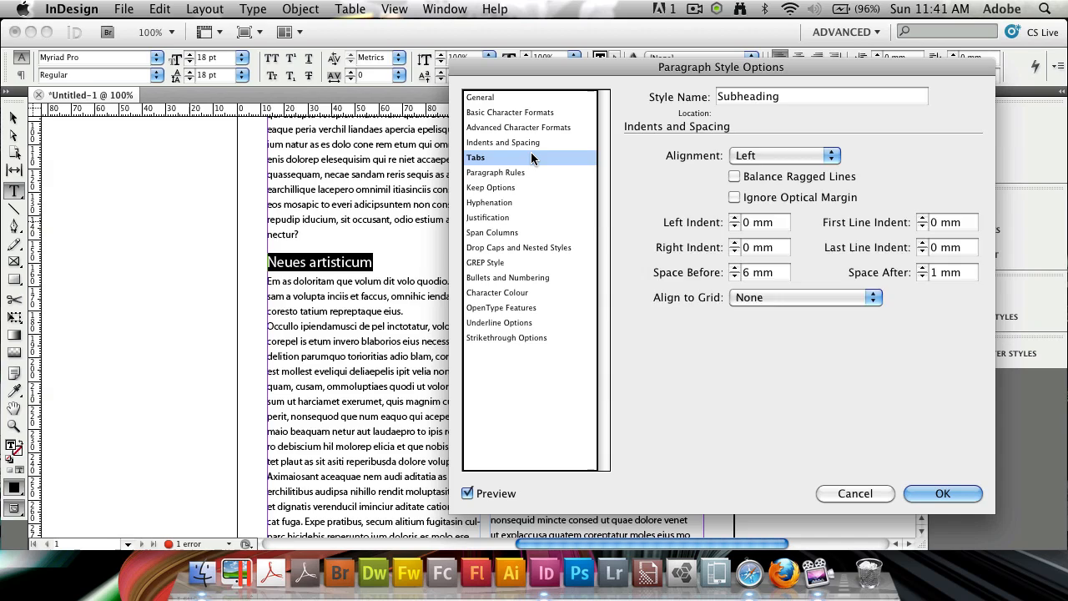
Move to the Paragraph Rules settings after the 6 mm before / 1 mm after spacing.
click(495, 171)
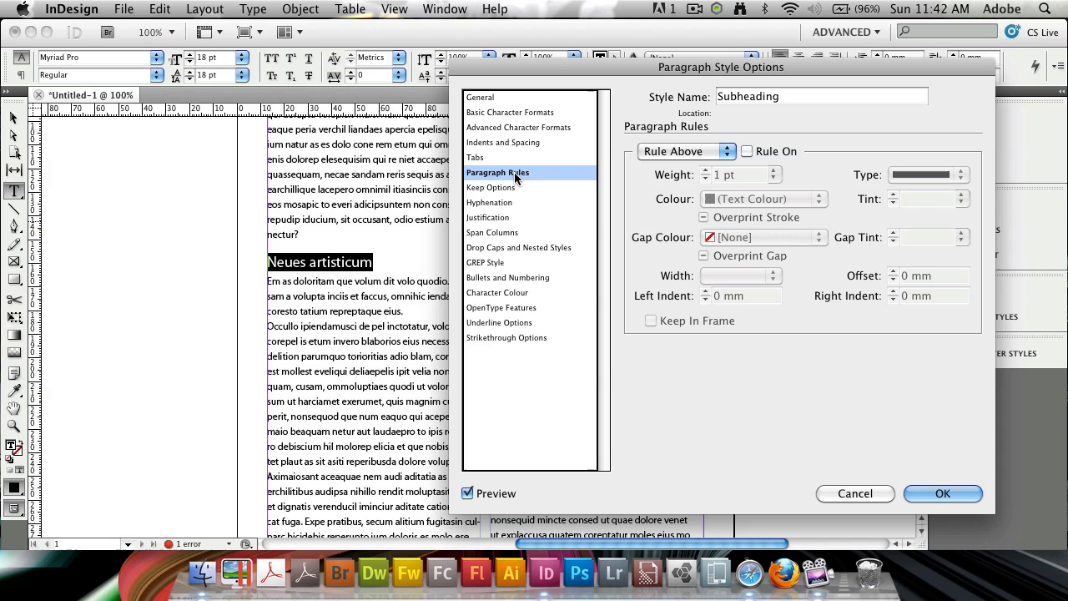
Turn Rule On for the Rule Above with a dotted line type.
click(684, 150)
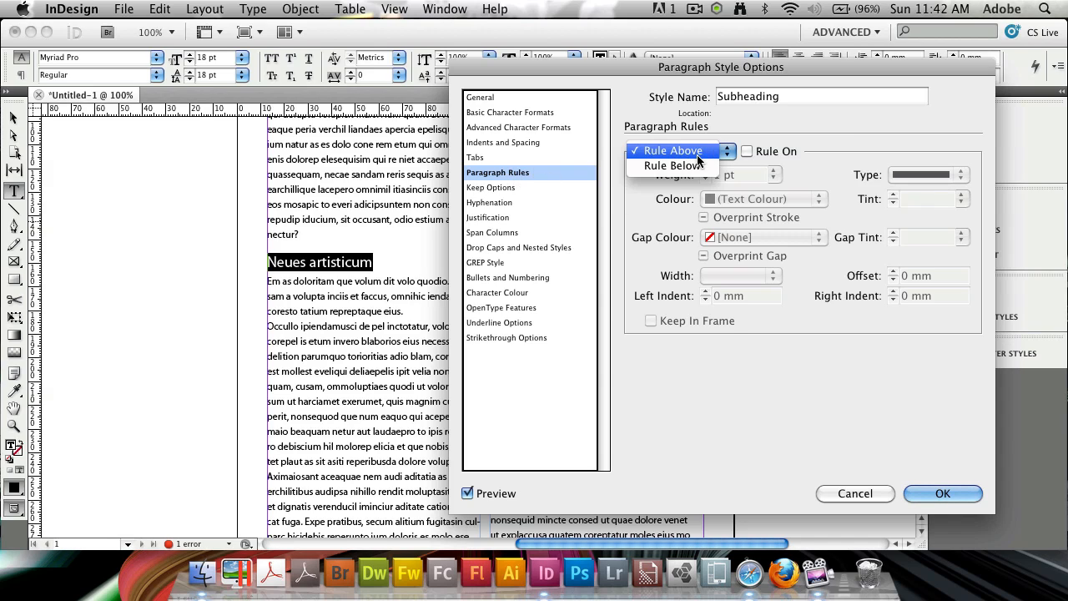
click(671, 151)
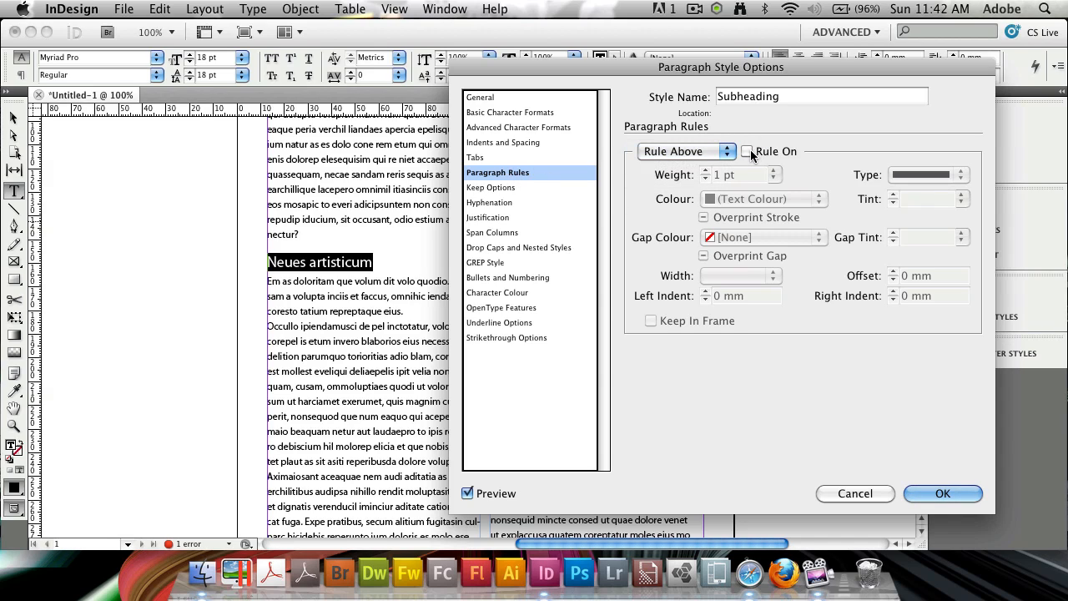
click(747, 151)
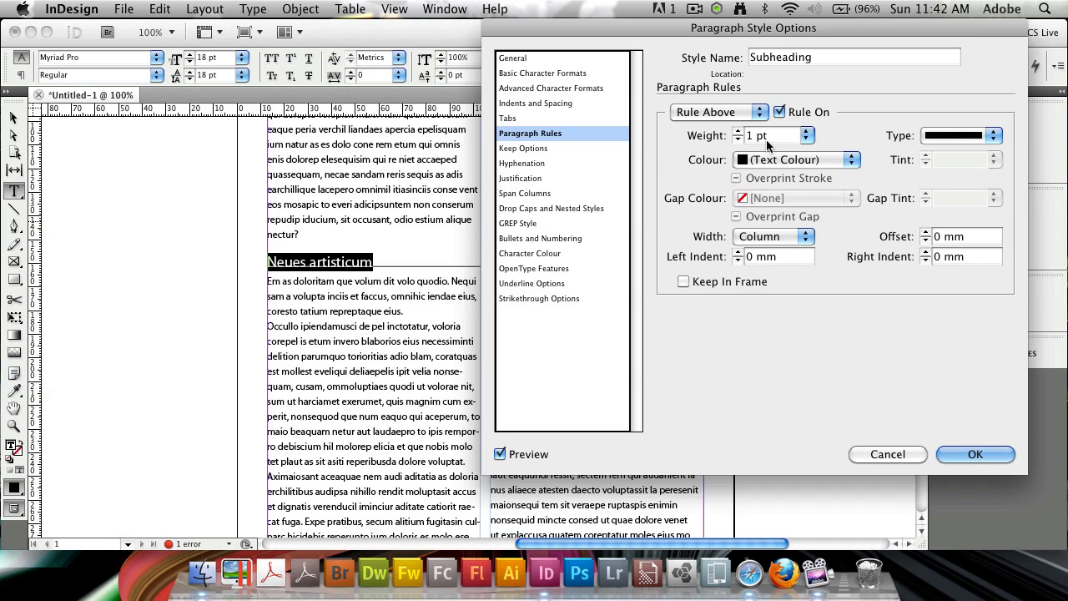
click(717, 112)
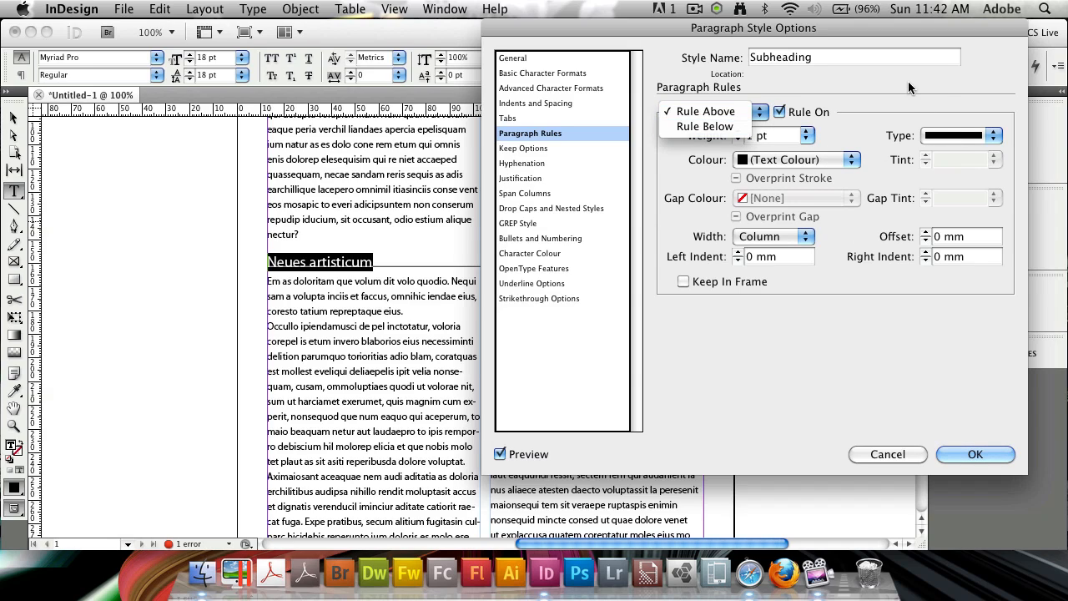
click(706, 110)
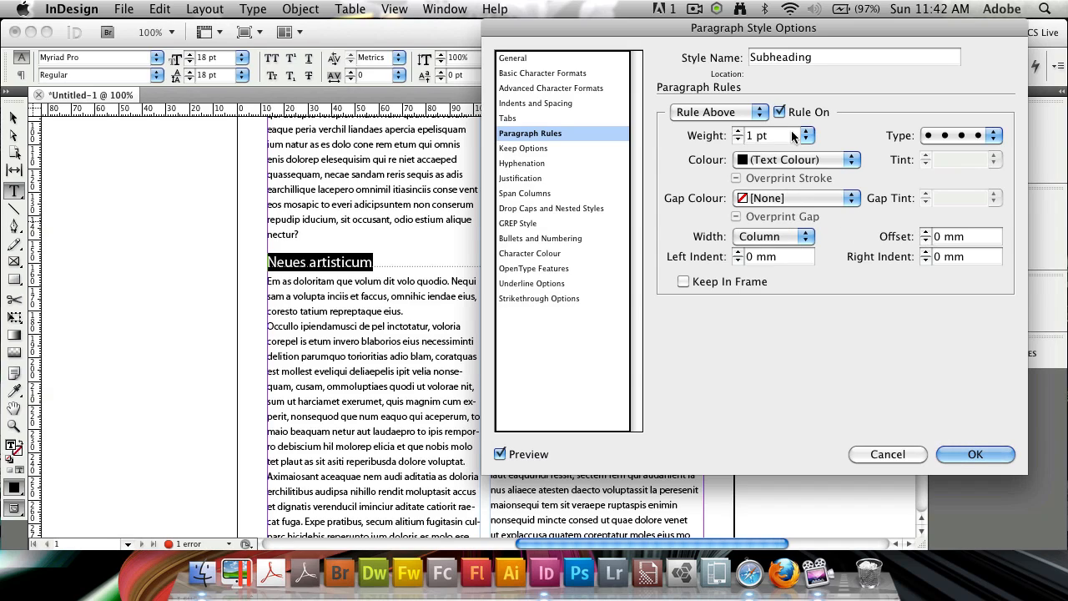
click(806, 130)
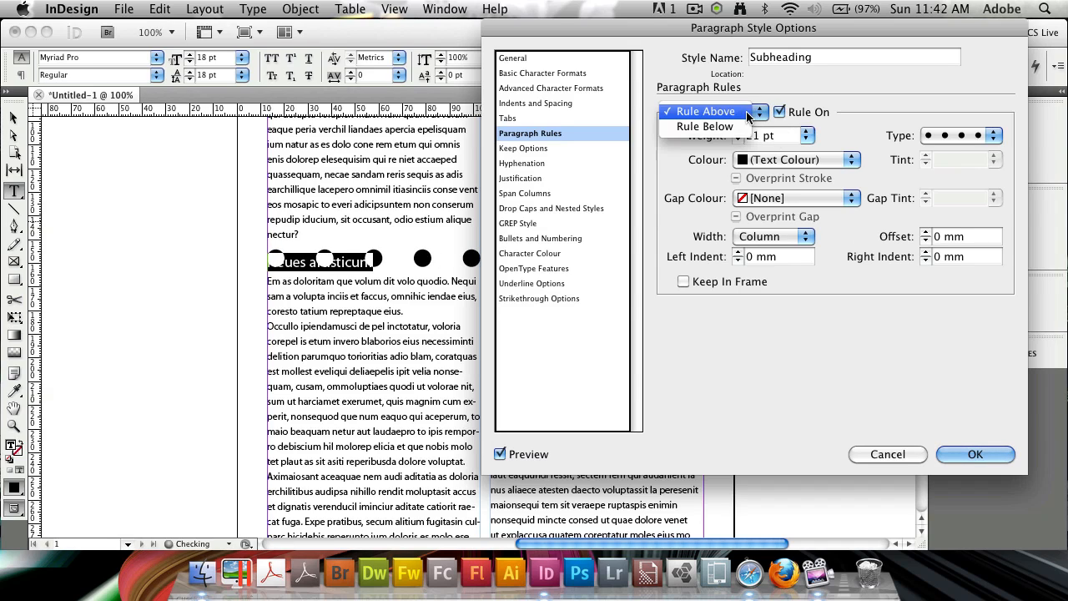
Turn on the Rule Below and thicken it to 26 pt.
click(704, 125)
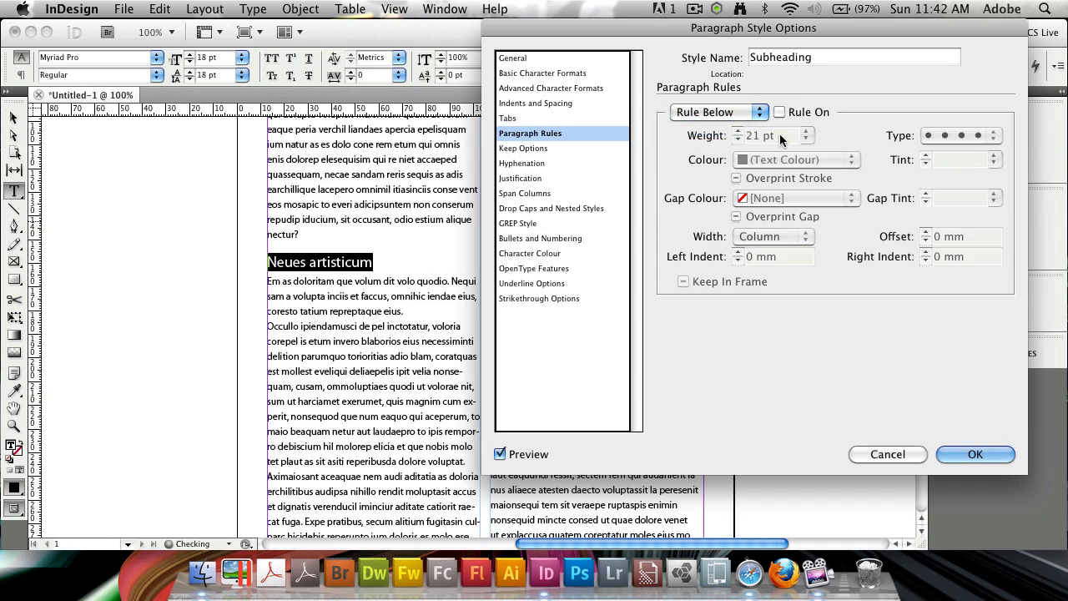
click(777, 112)
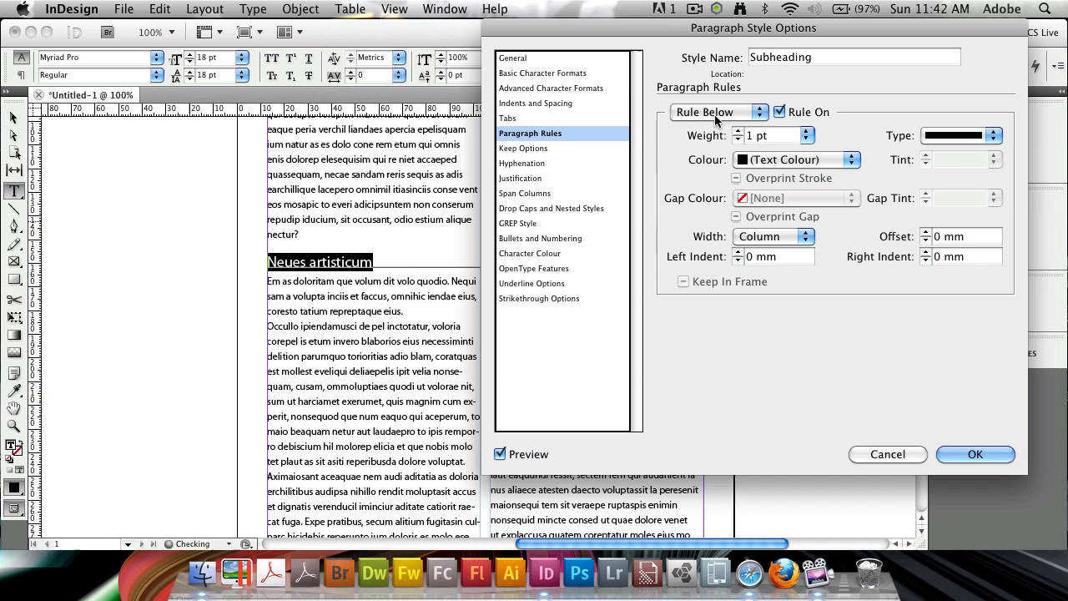
click(804, 135)
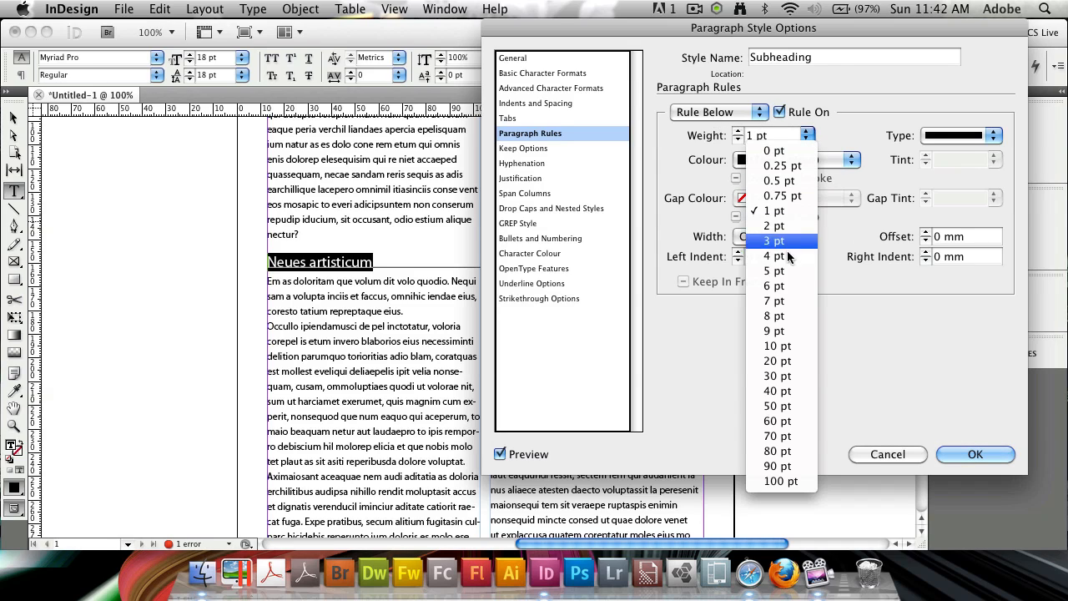
click(774, 285)
text(18)
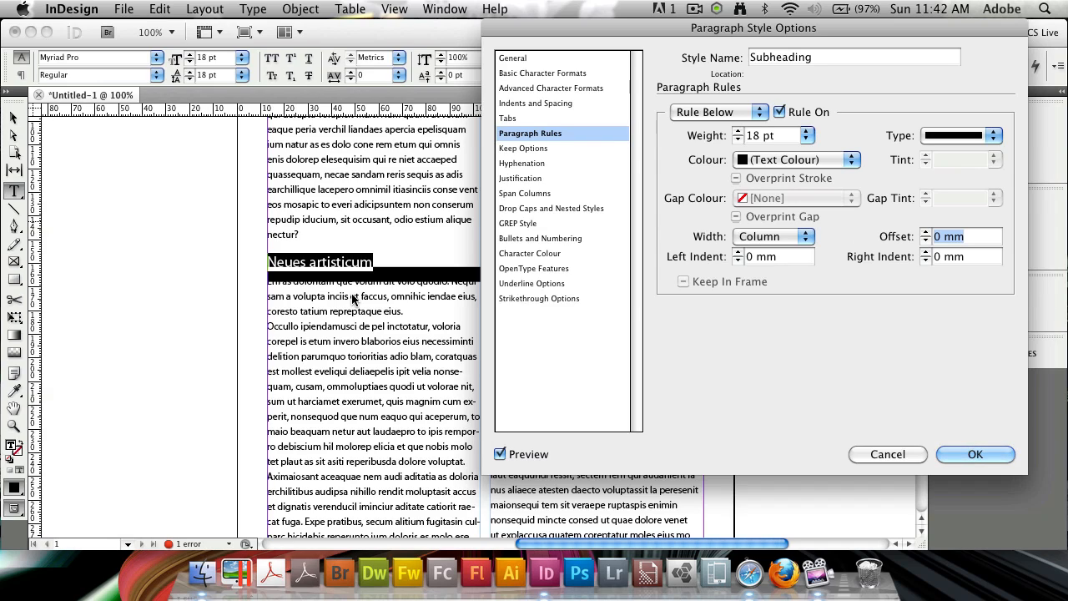
click(737, 130)
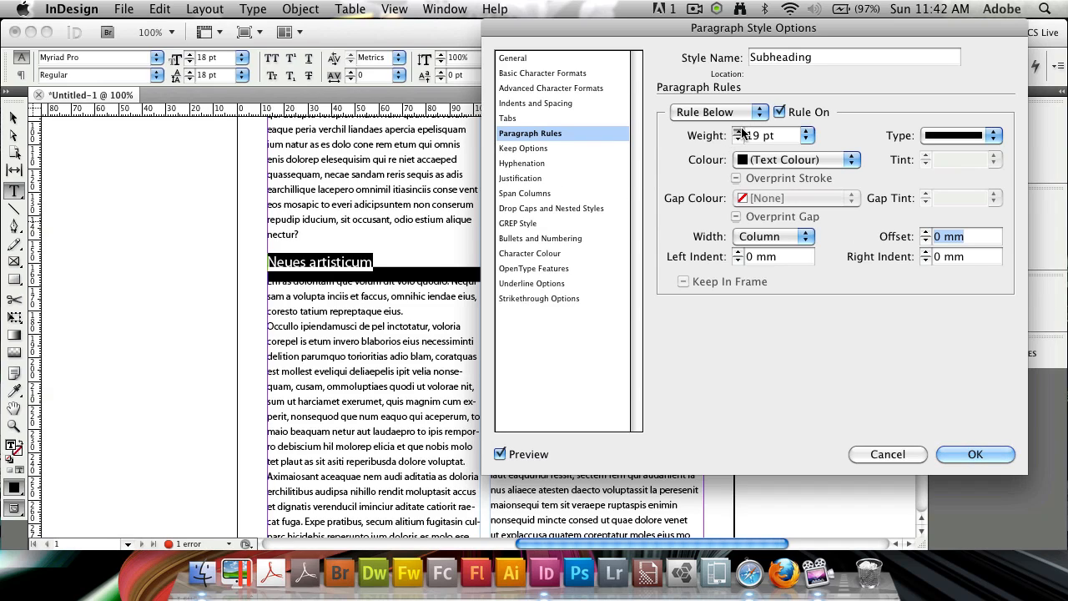
Offset the Rule Below −7 mm so the bar covers the heading, and confirm the style.
click(737, 130)
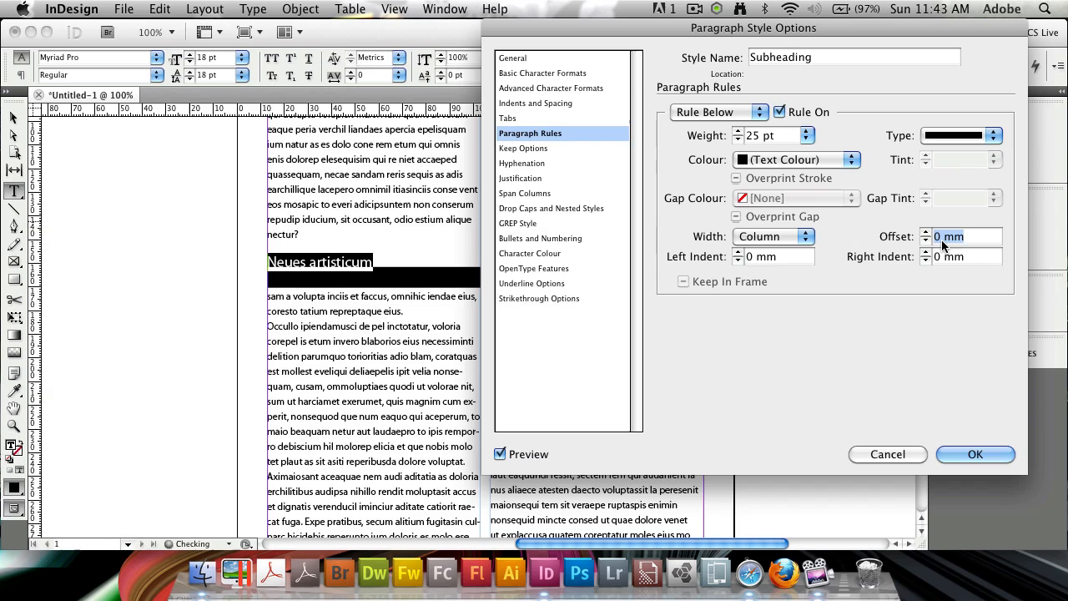
text(-6 mm)
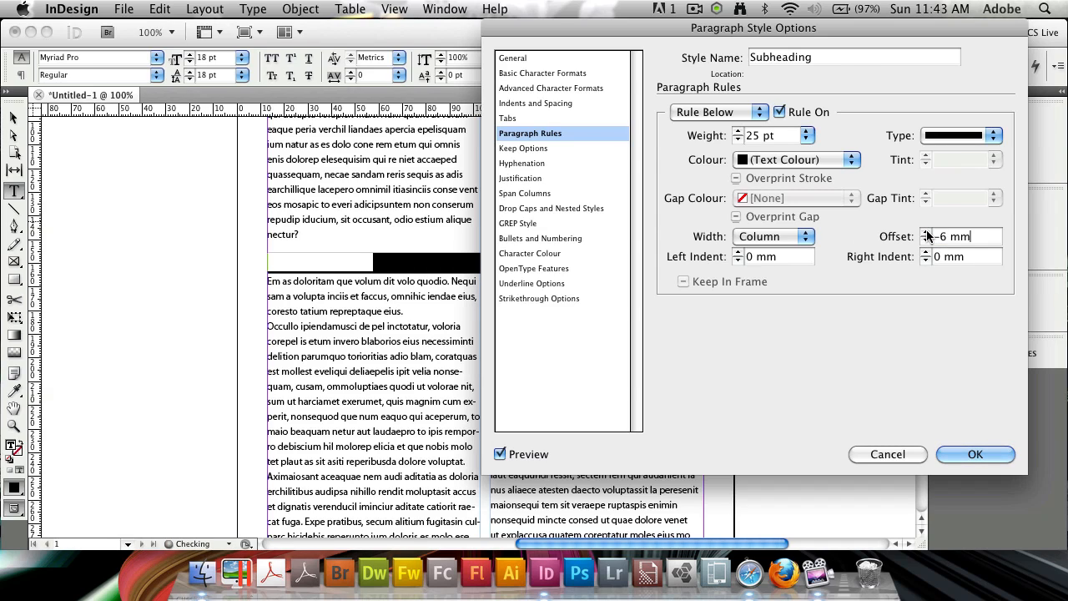
click(737, 131)
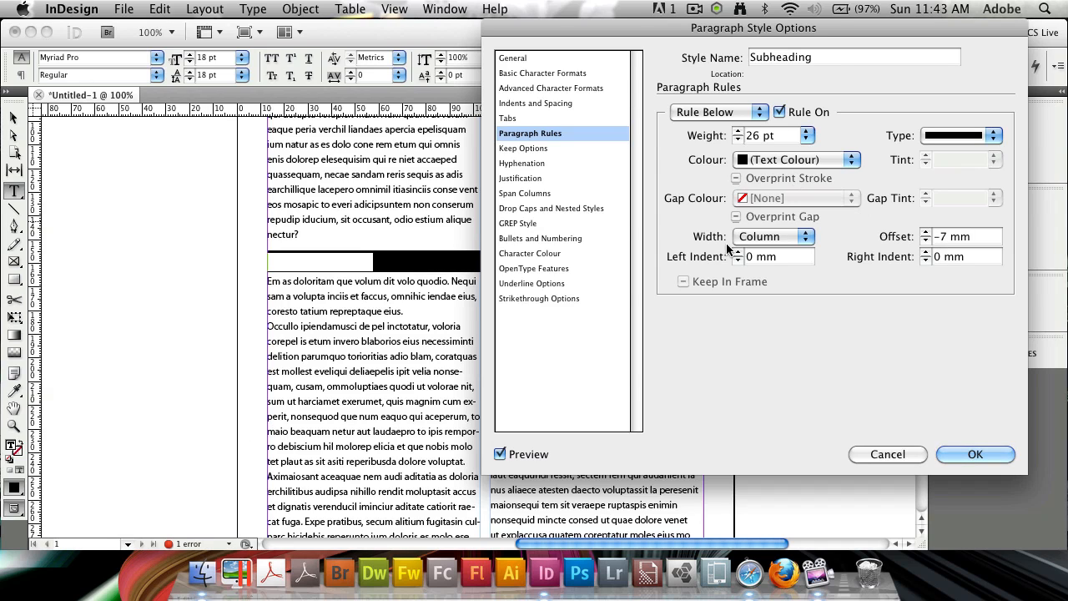
click(975, 453)
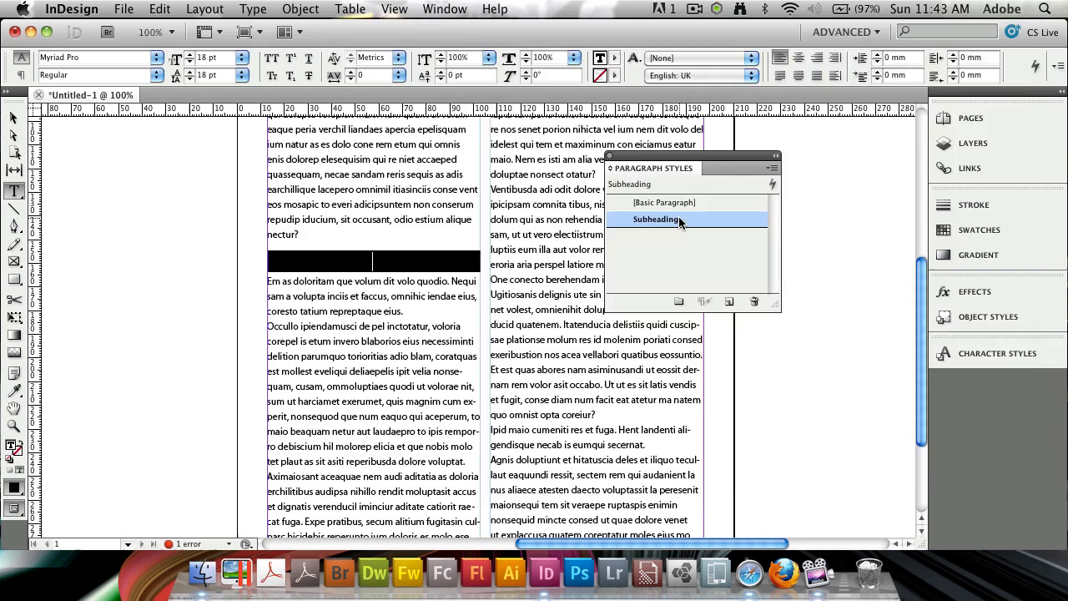
Colour the rule dark blue (C=100 M=90) and set Character Colour to Paper.
double_click(657, 218)
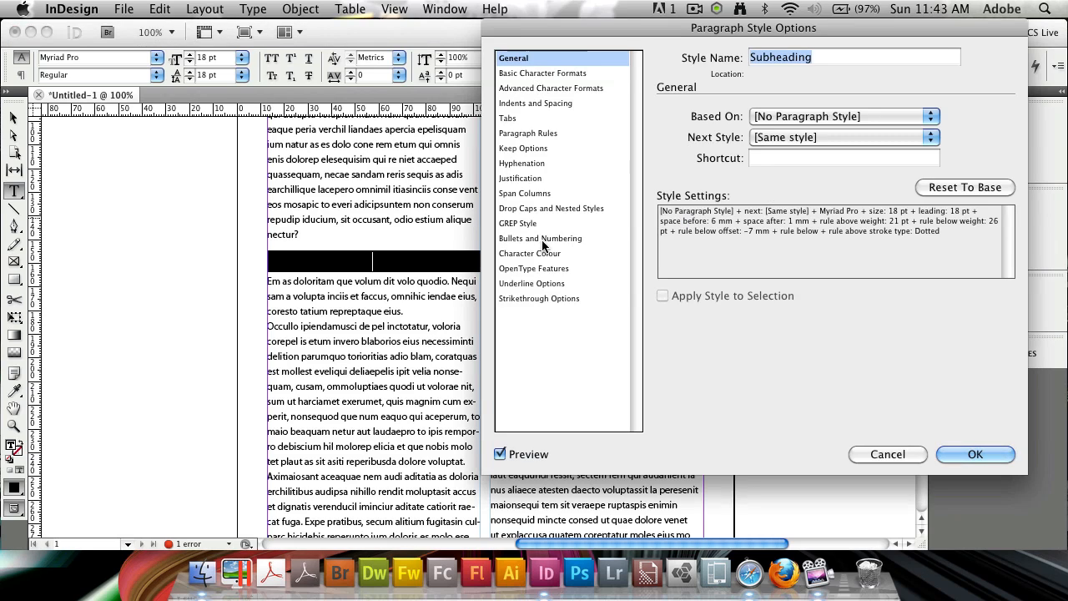
click(528, 133)
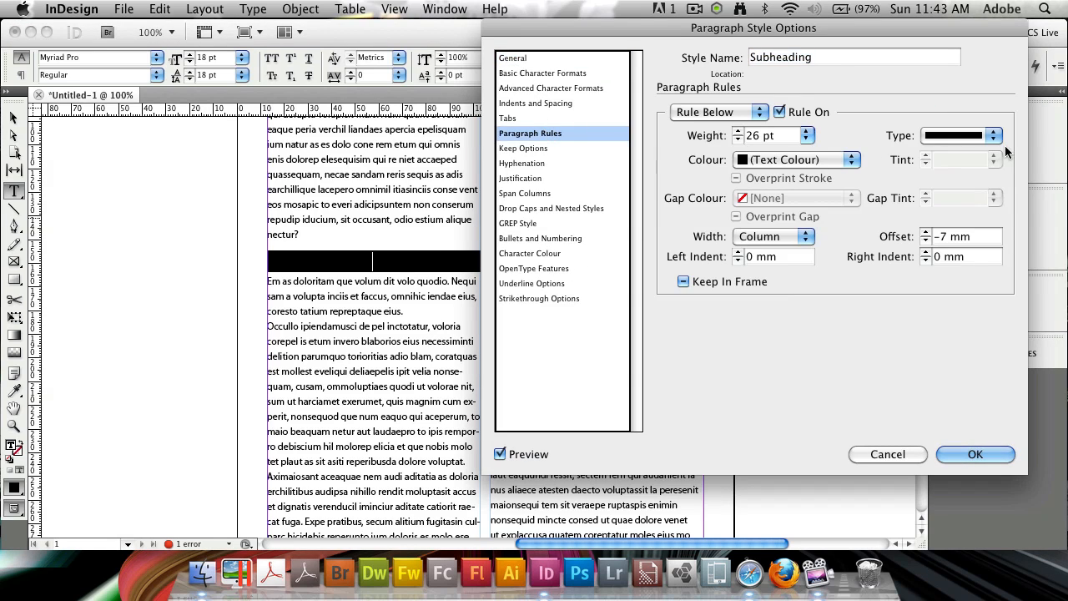
click(849, 161)
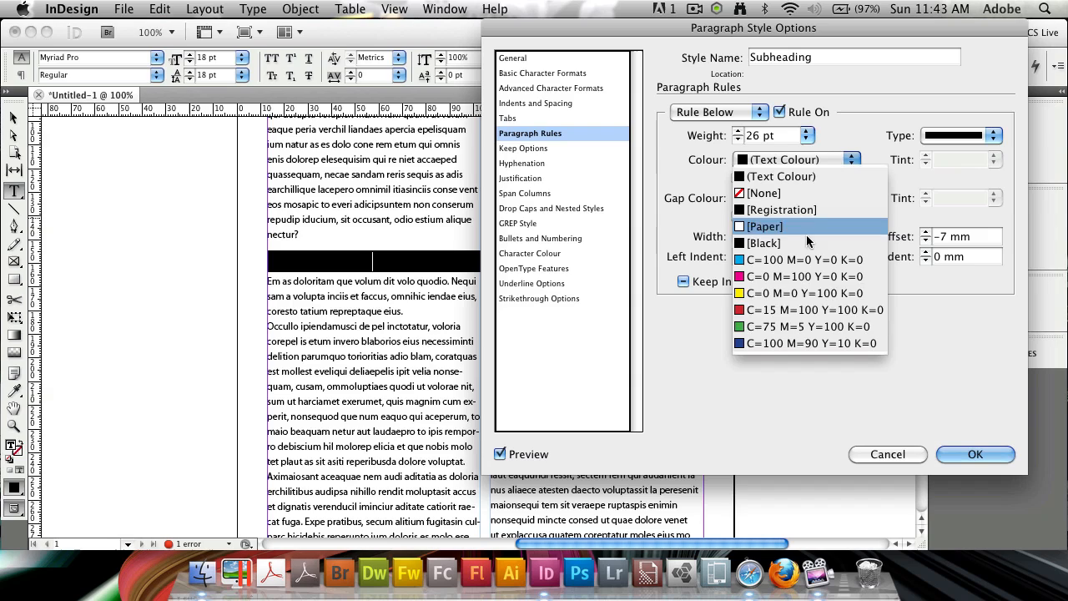
click(807, 344)
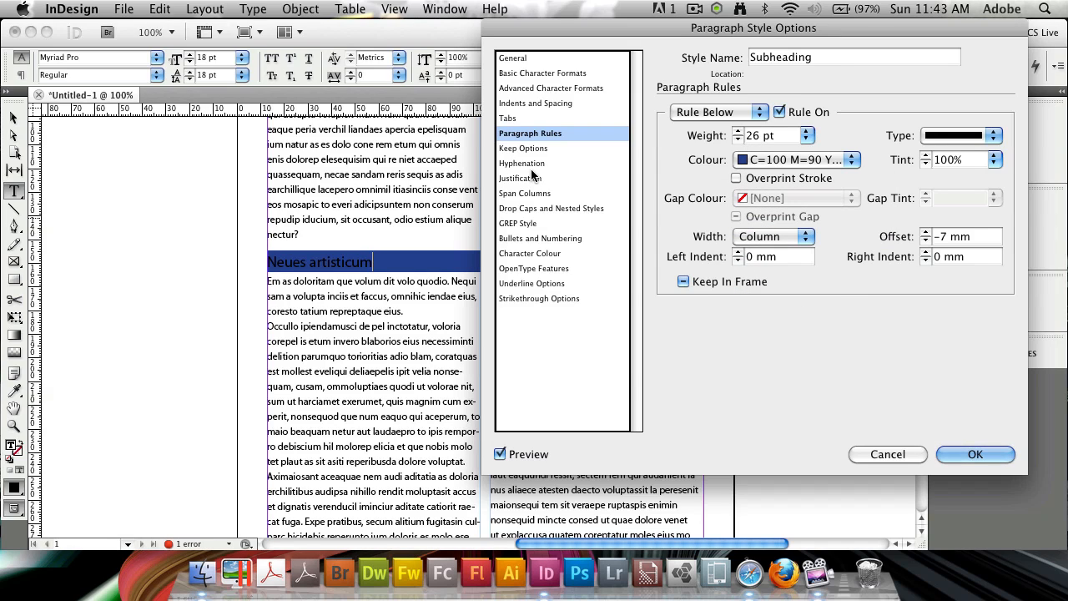
click(531, 253)
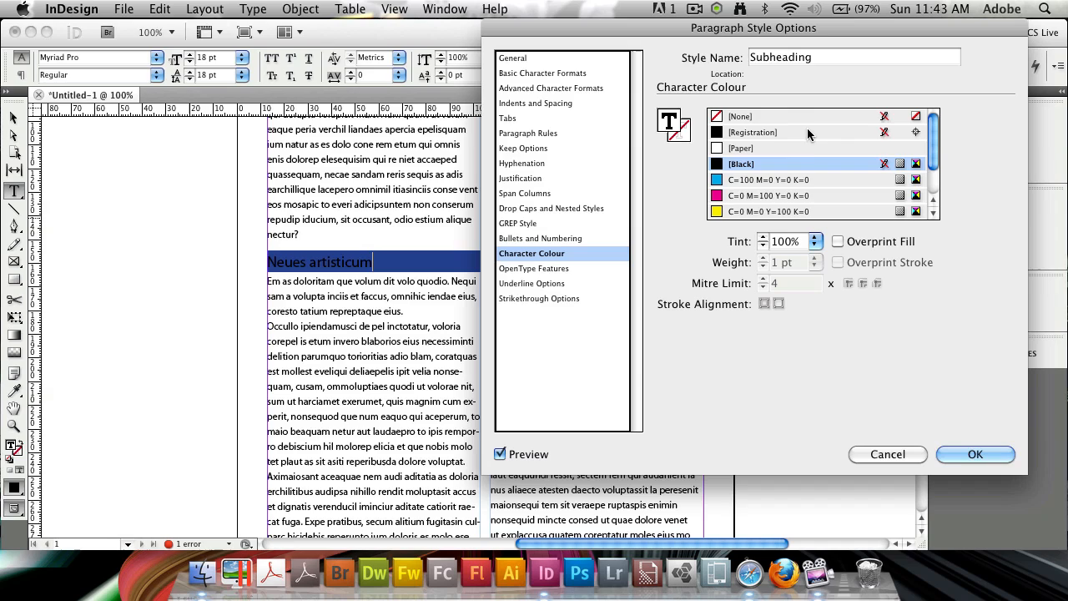
click(741, 147)
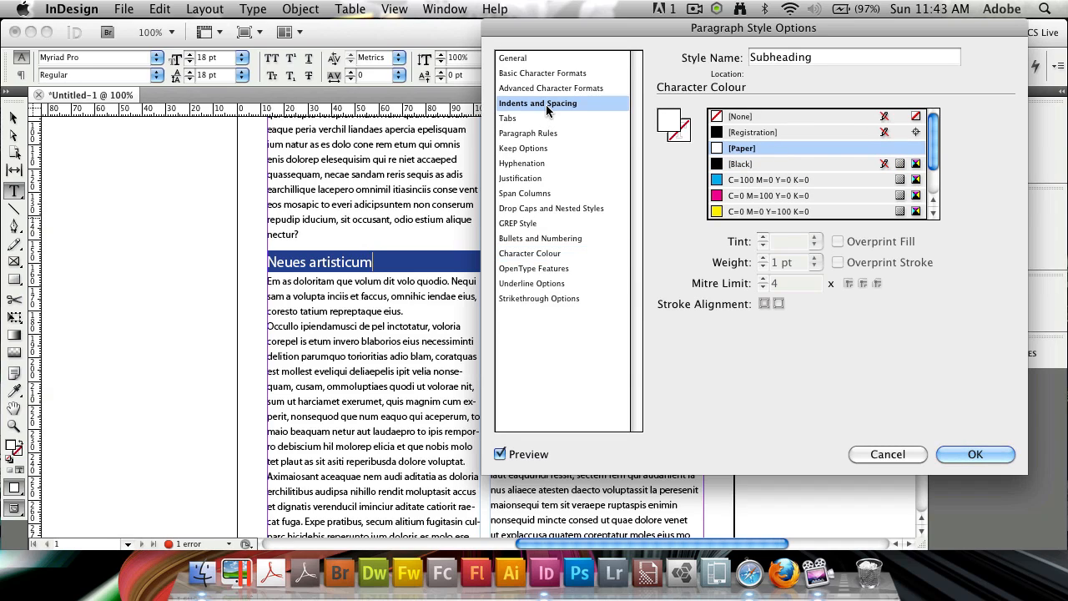
Set Left Indent to 6 mm and increase Space After in Indents and Spacing.
click(537, 103)
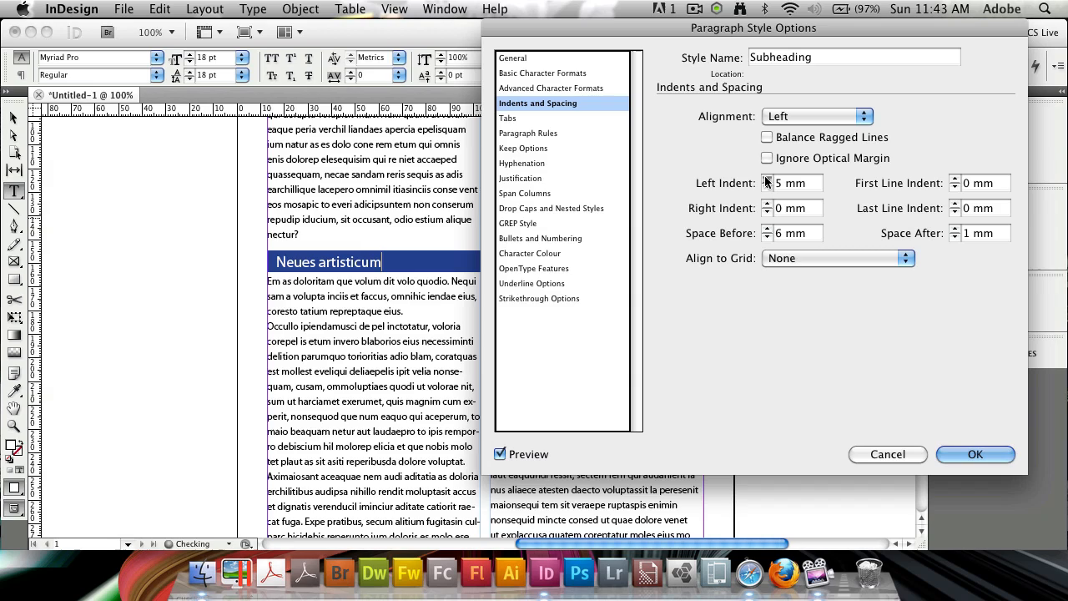
click(768, 181)
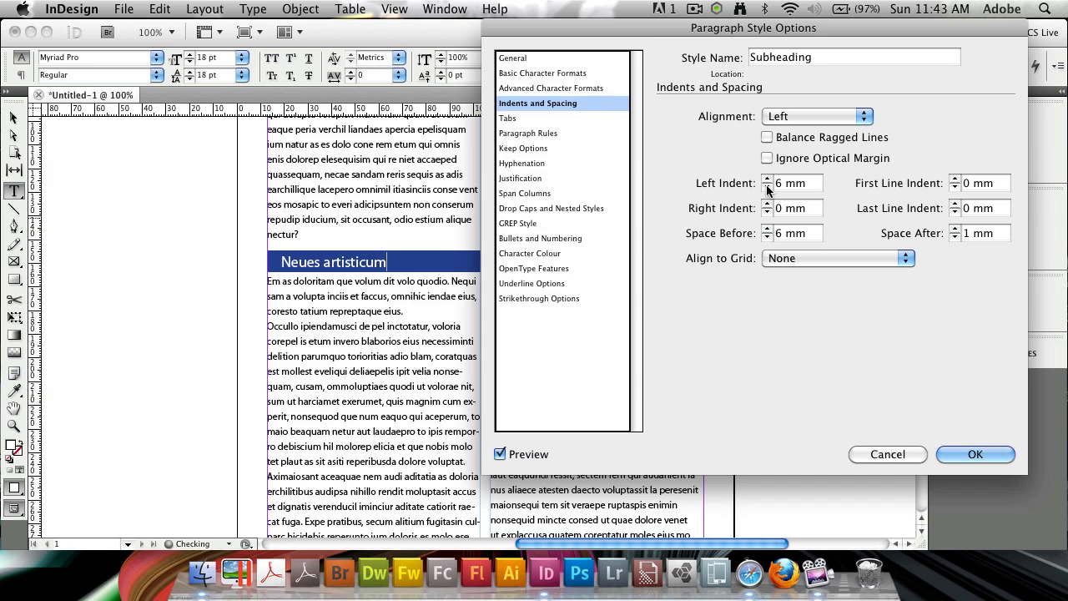
click(956, 228)
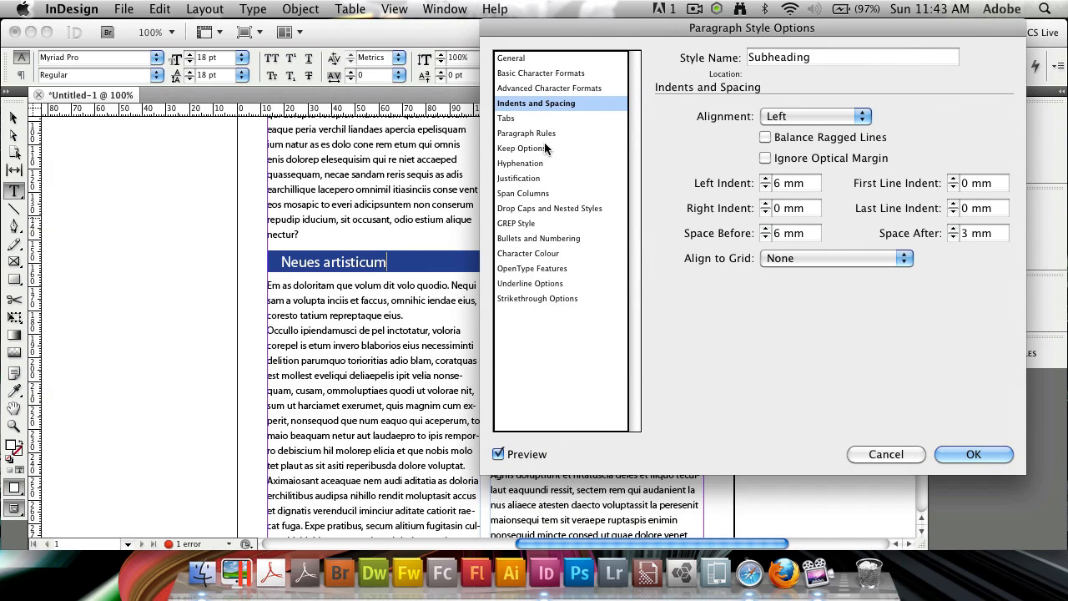
Change the rule Width from Column to Text, leaving its left indent at 0 mm.
click(527, 133)
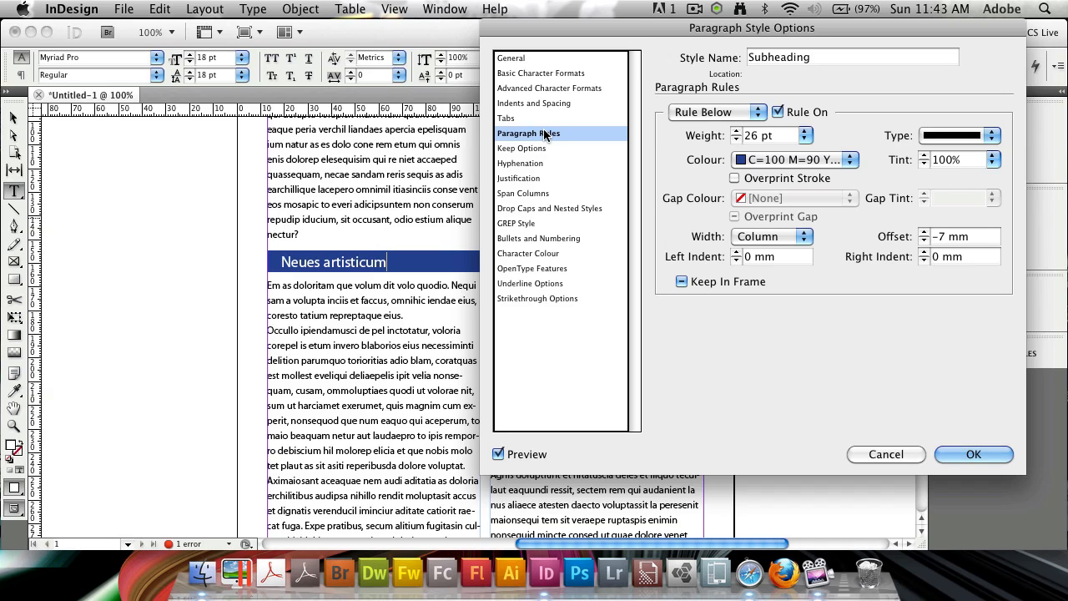
click(770, 235)
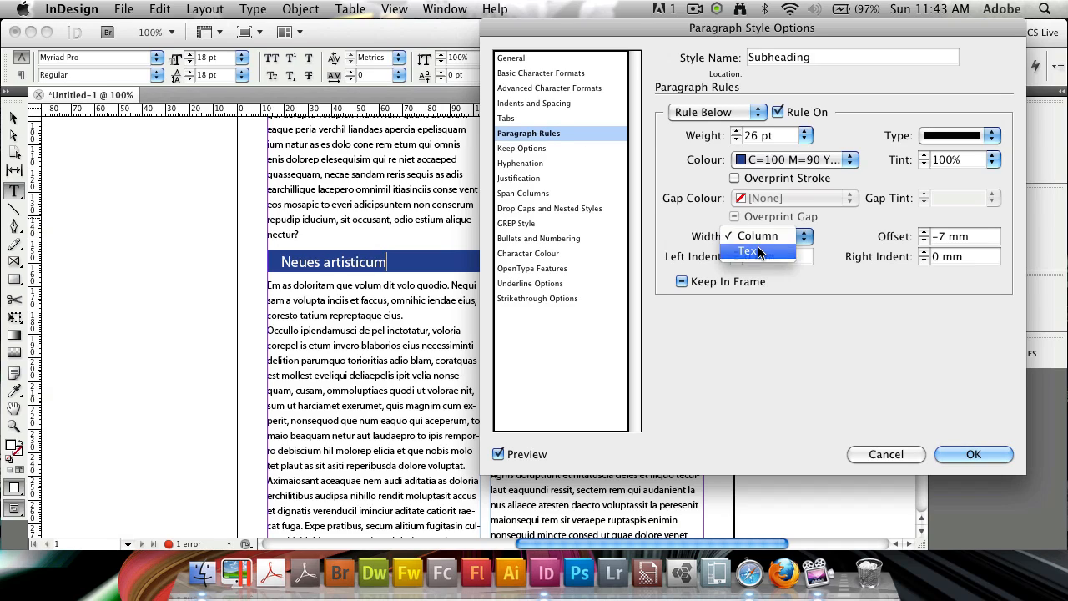
click(749, 250)
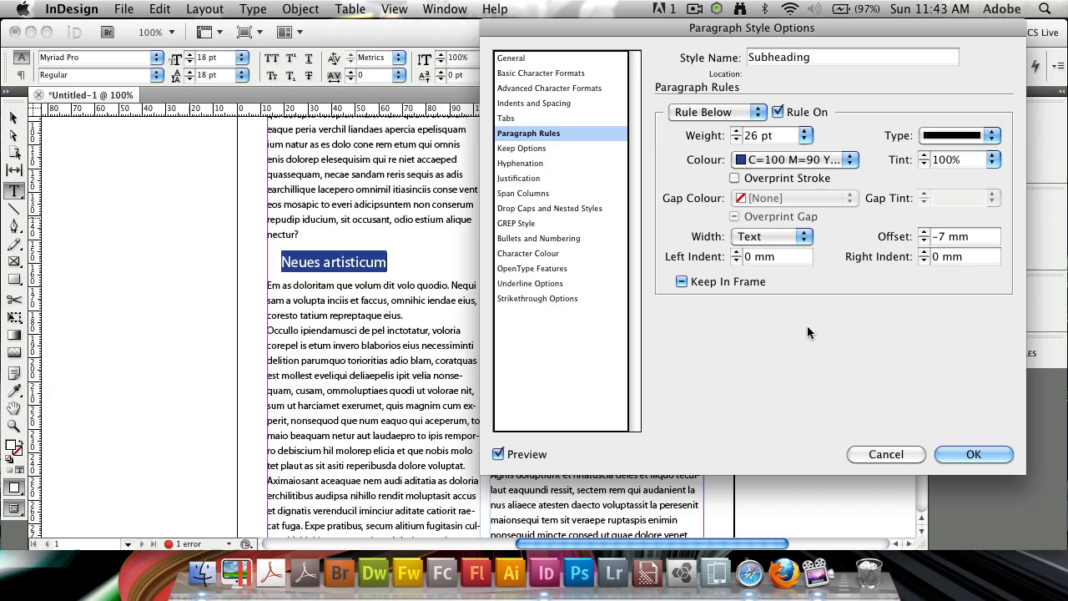
click(680, 280)
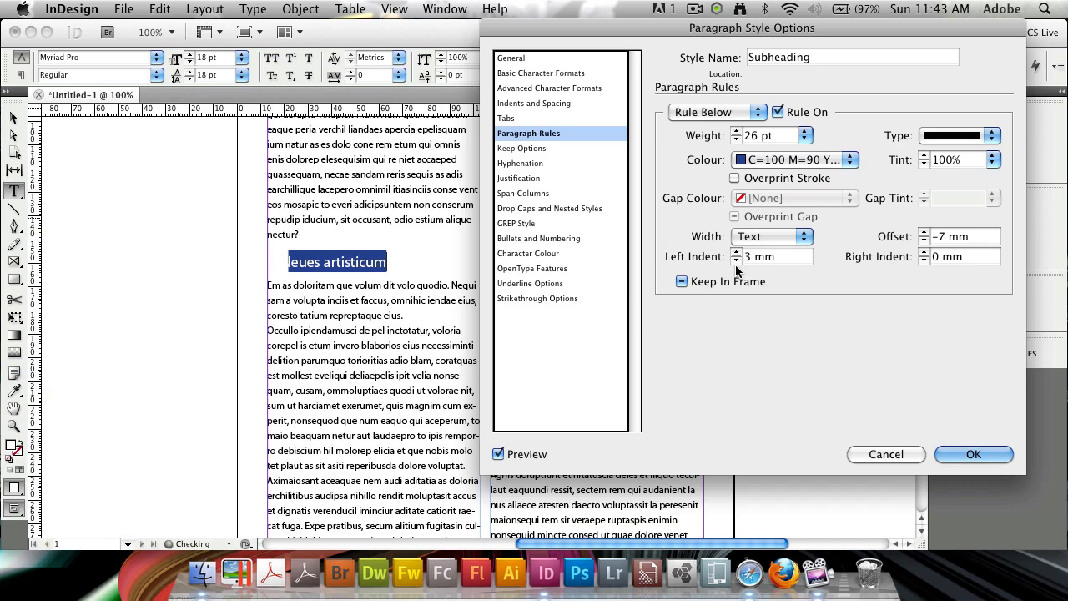
click(736, 260)
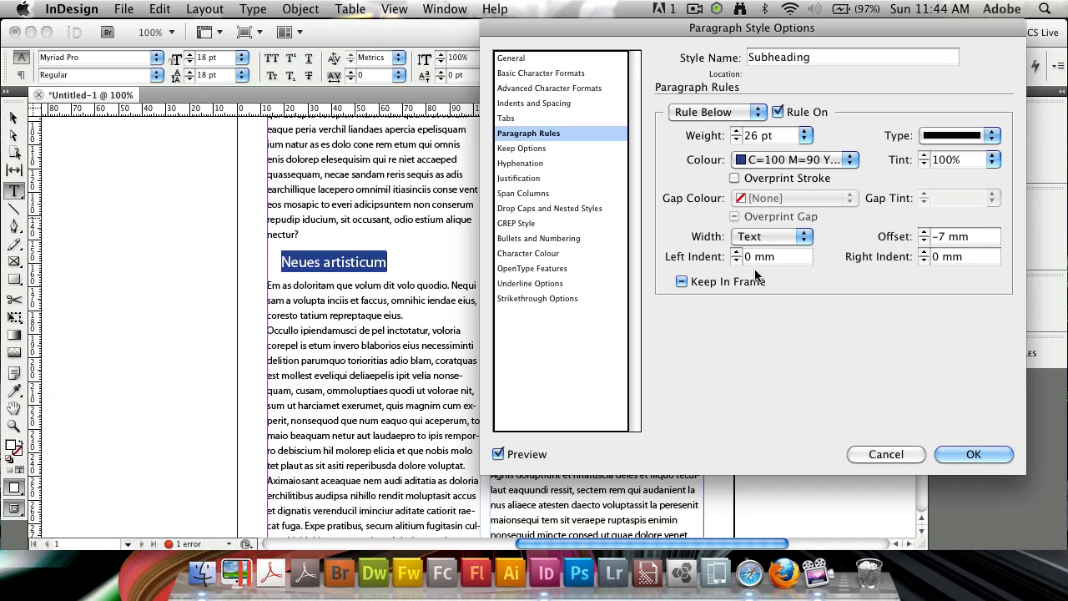
mouse_move(782, 133)
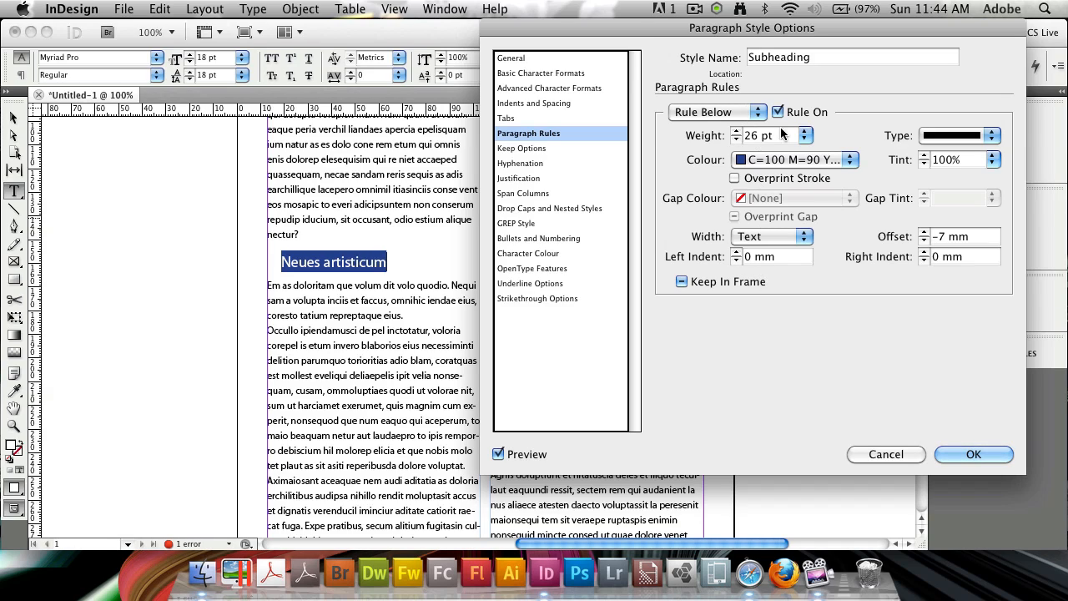
Switch to Rule Above, pull its indents outward and colour it dark blue.
click(714, 112)
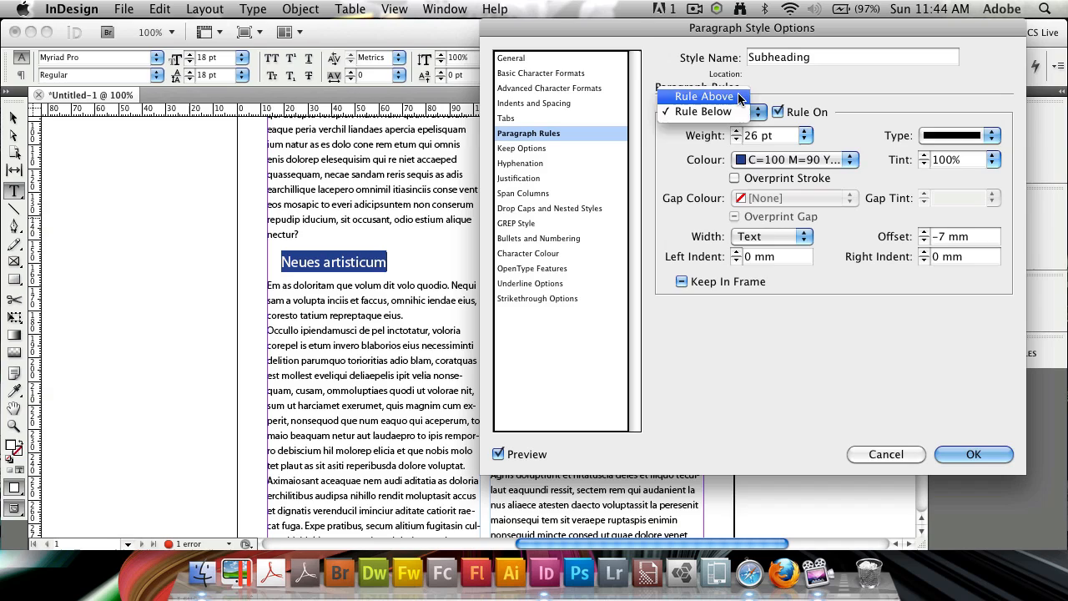
click(702, 95)
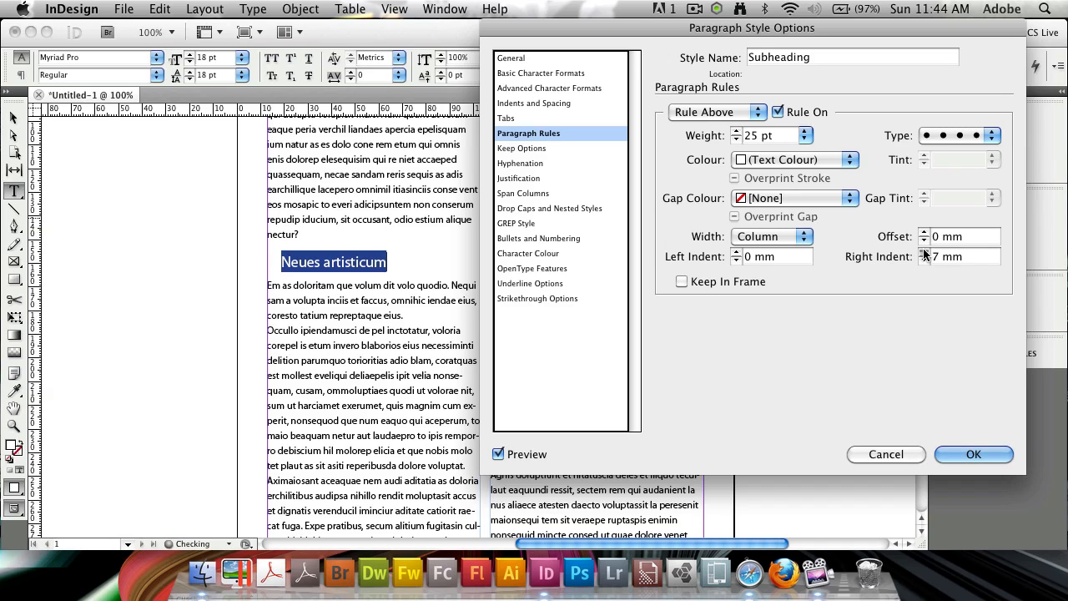
click(924, 254)
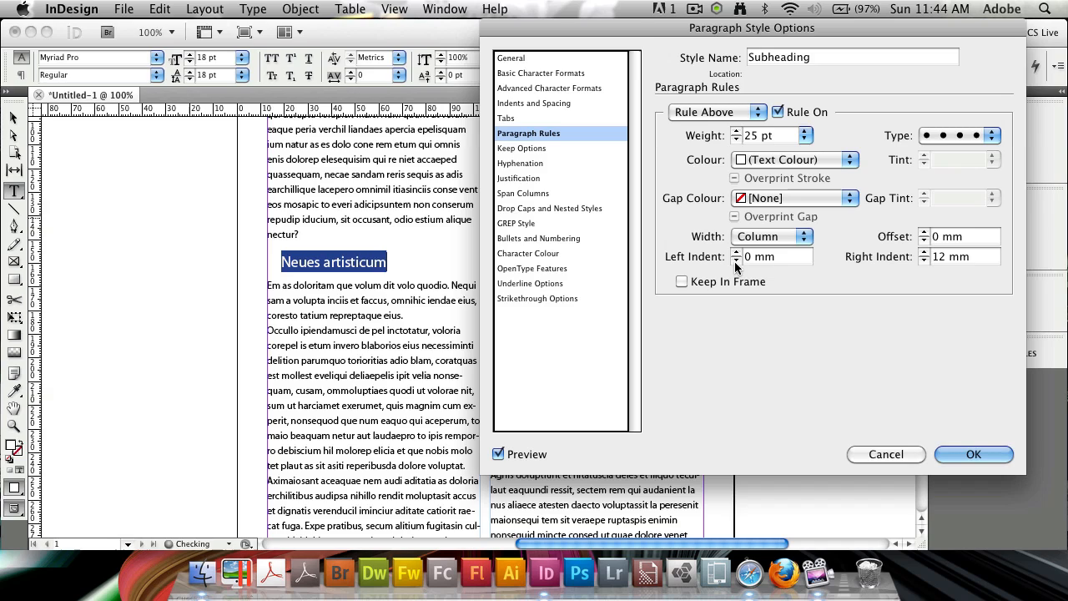
click(736, 260)
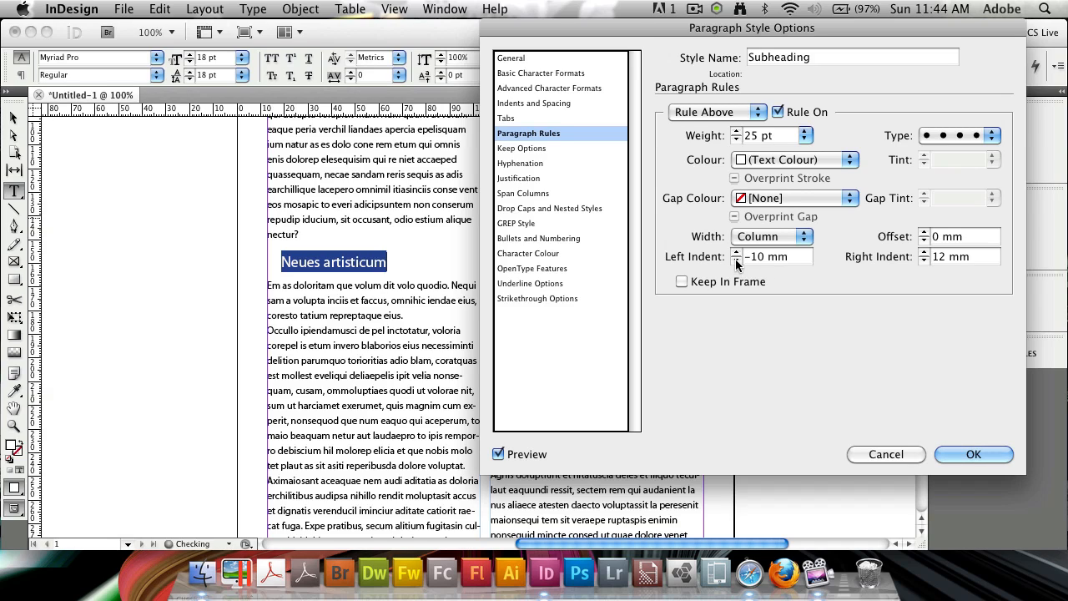
click(850, 160)
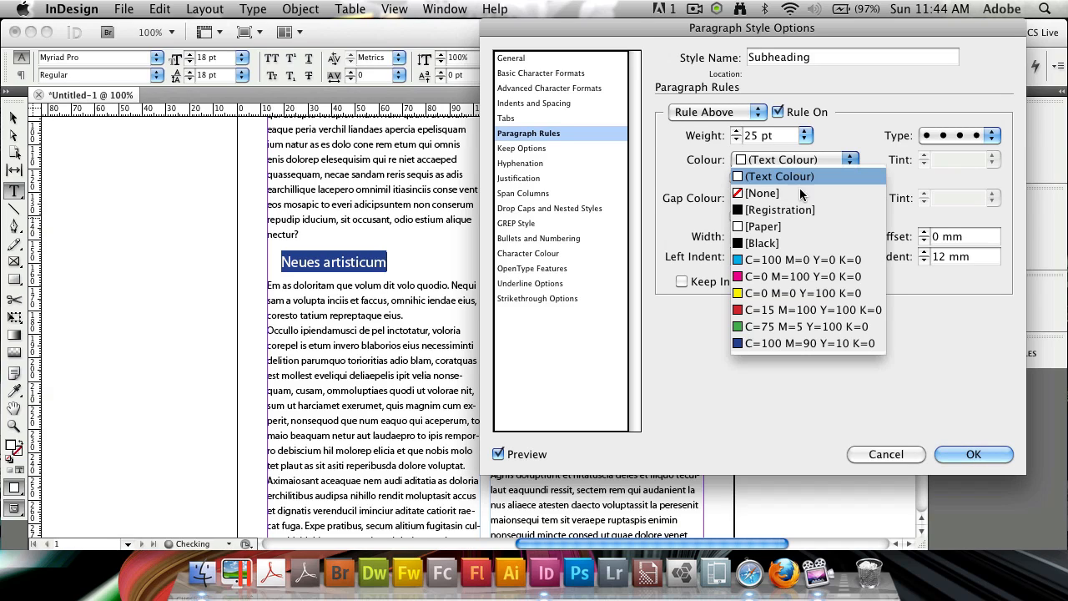
click(807, 344)
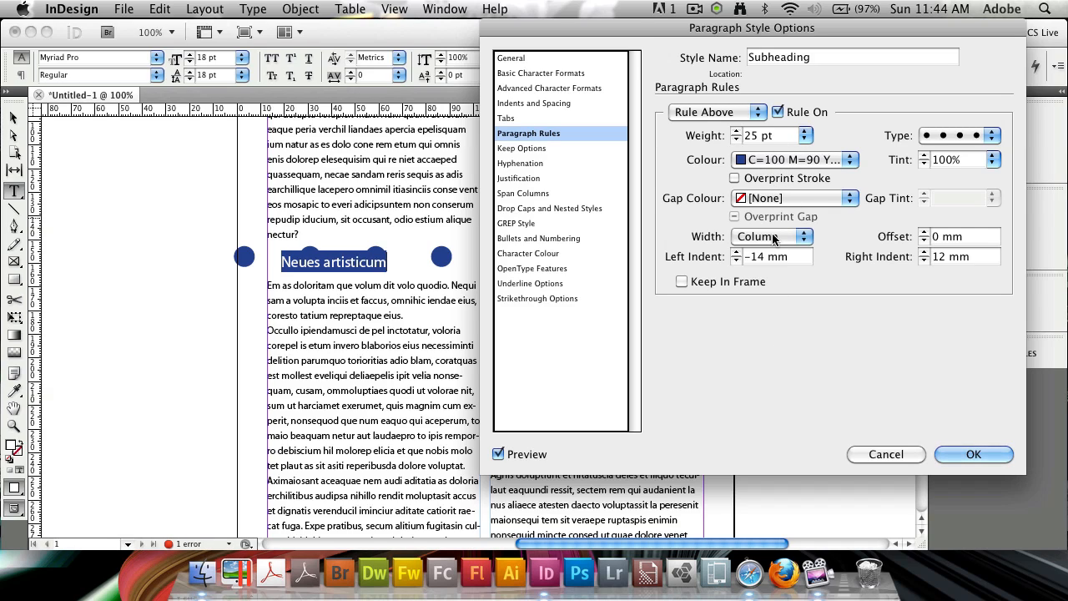
Set Rule Above to Offset −2 mm with −5 mm left and right indents around the subtitle.
click(771, 237)
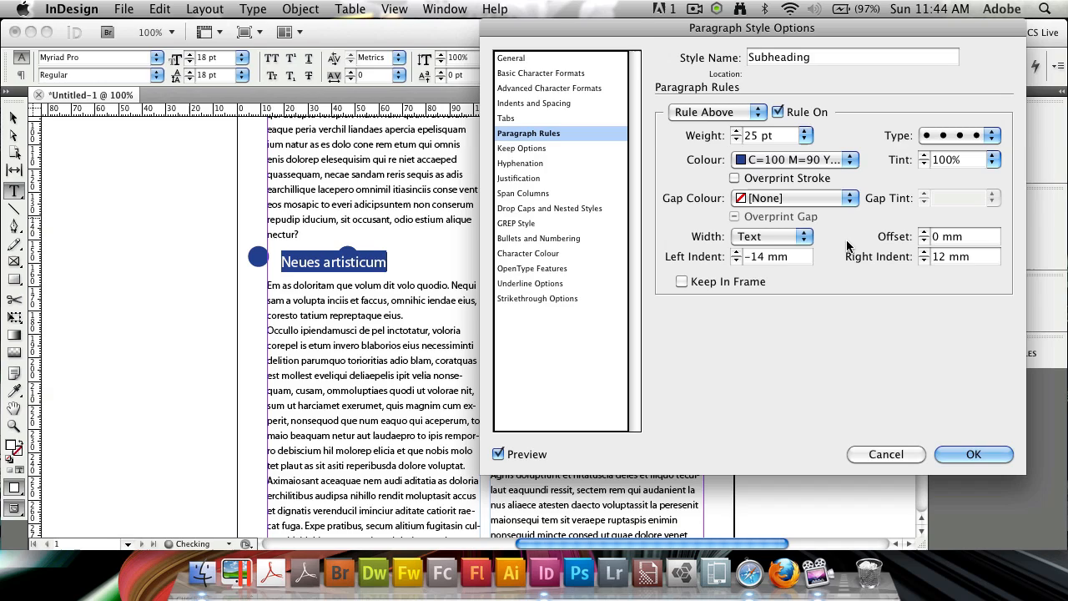
click(735, 260)
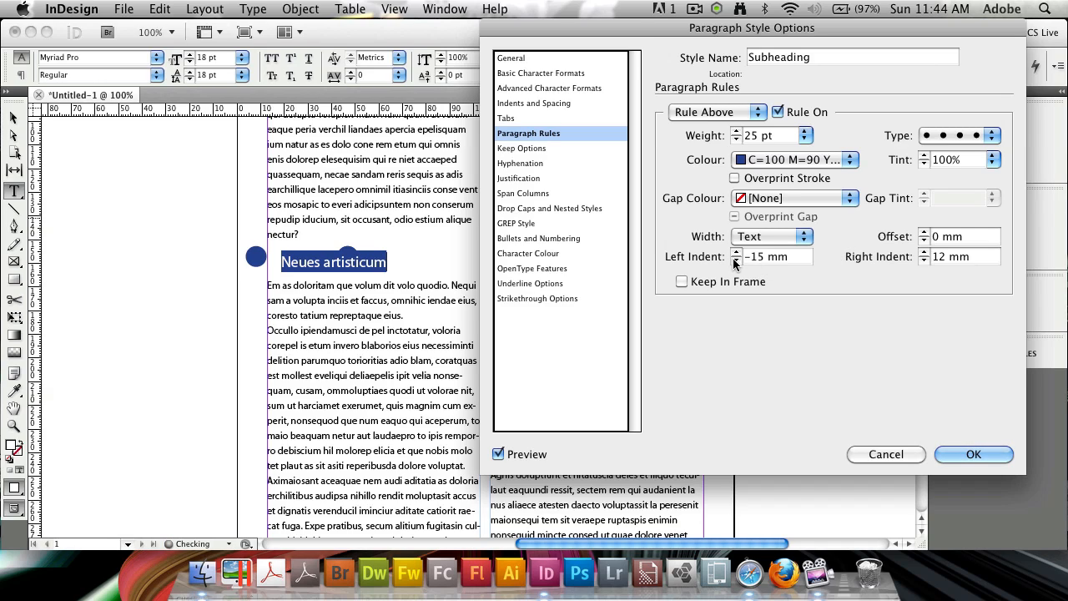
click(737, 253)
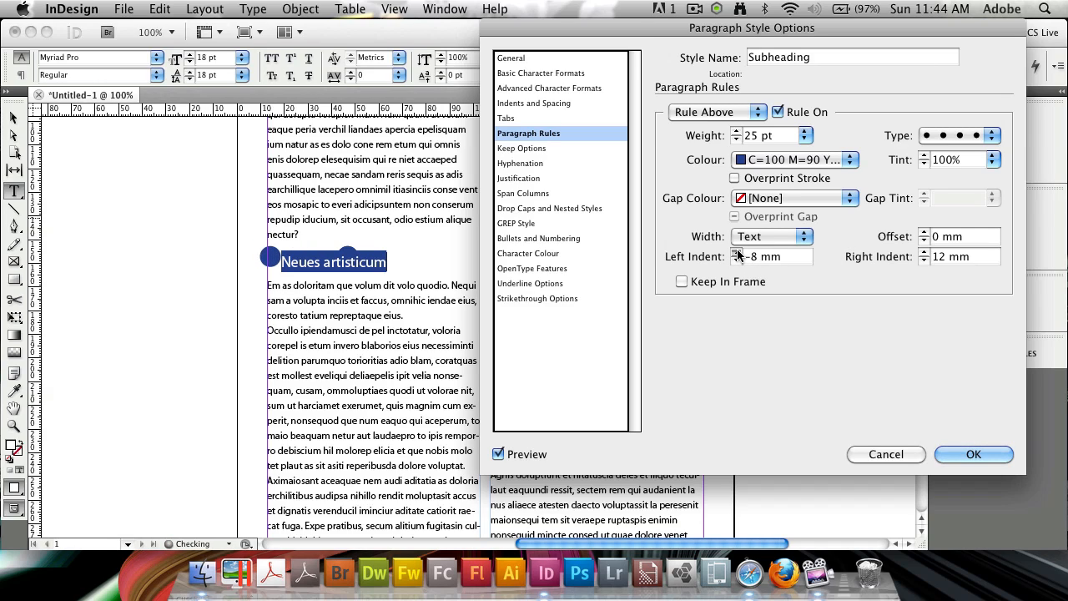
click(736, 254)
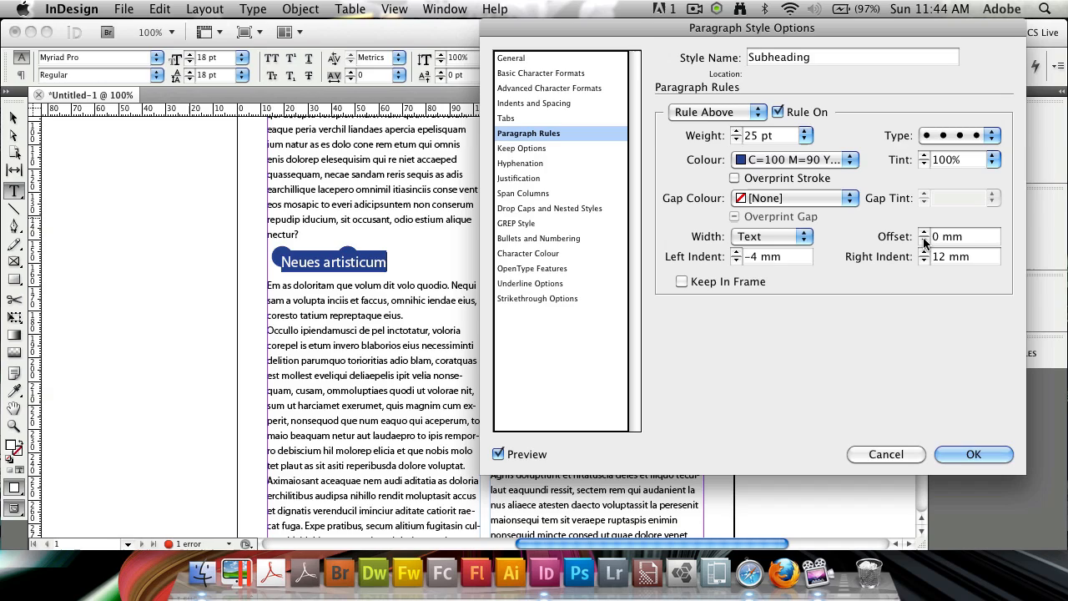
click(924, 240)
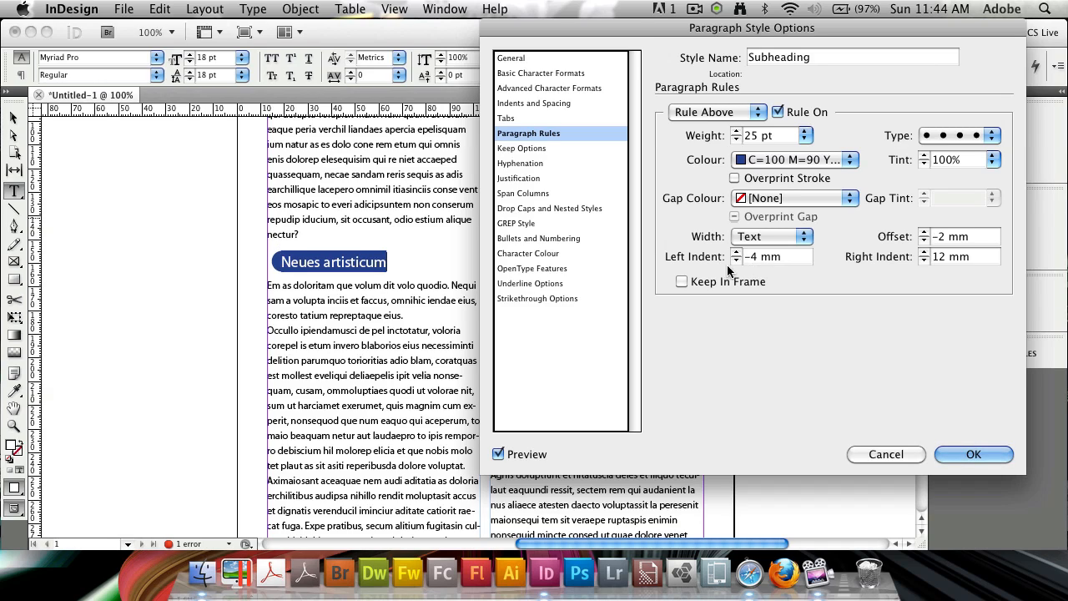
click(735, 260)
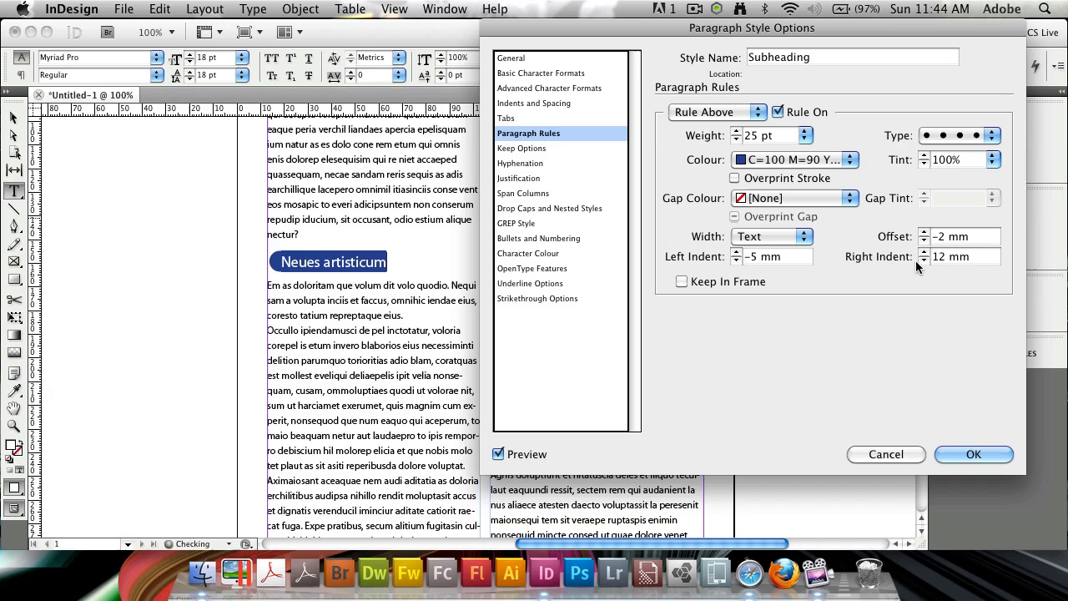
click(923, 260)
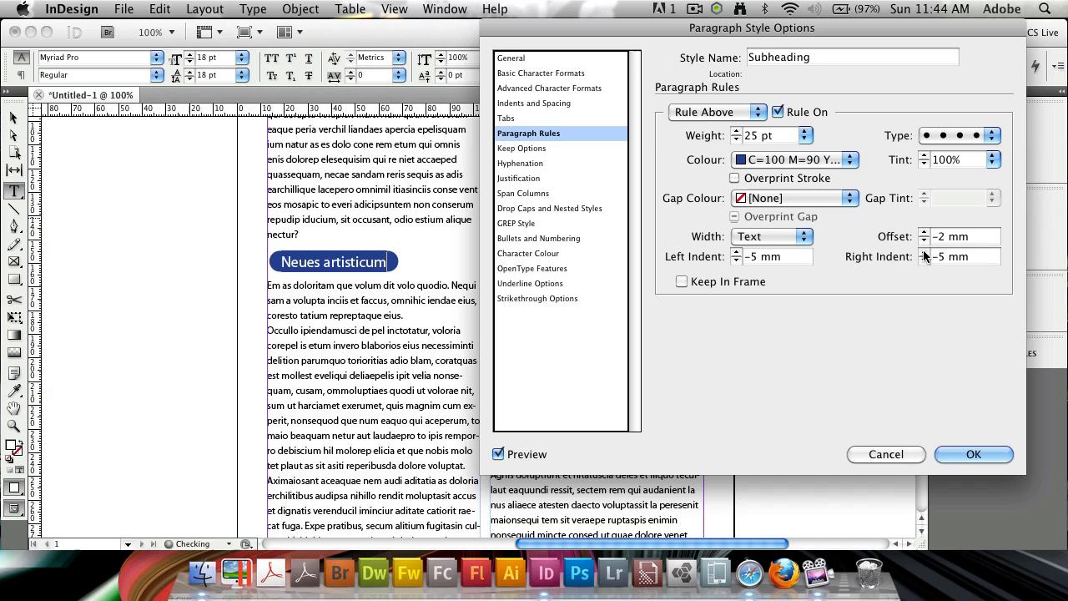
mouse_move(664, 153)
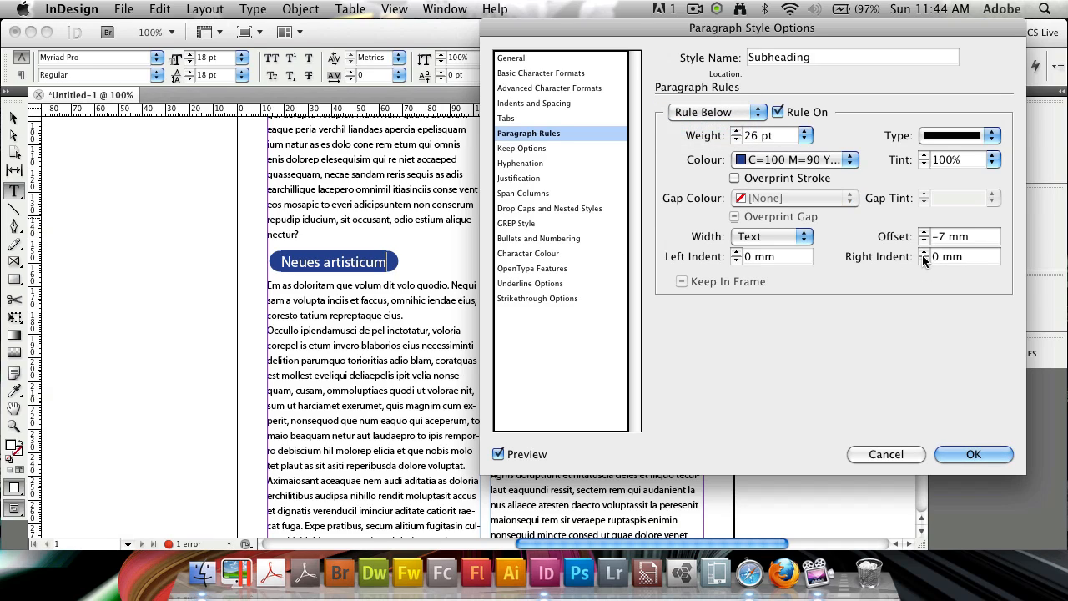
Nudge the Rule Below's right and left ends to extend 1 mm past the text.
click(924, 260)
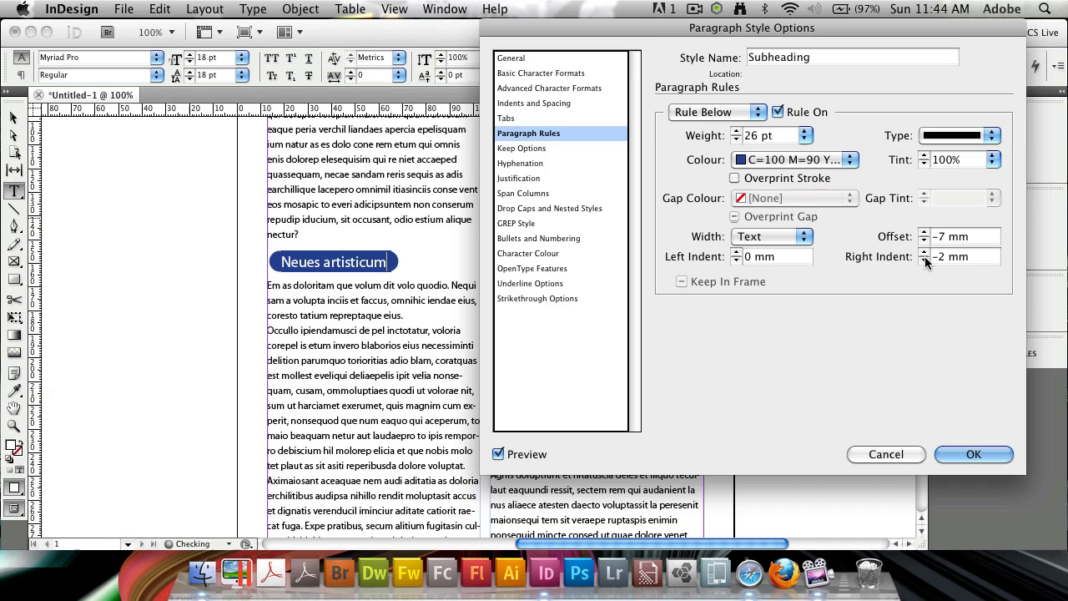
click(924, 252)
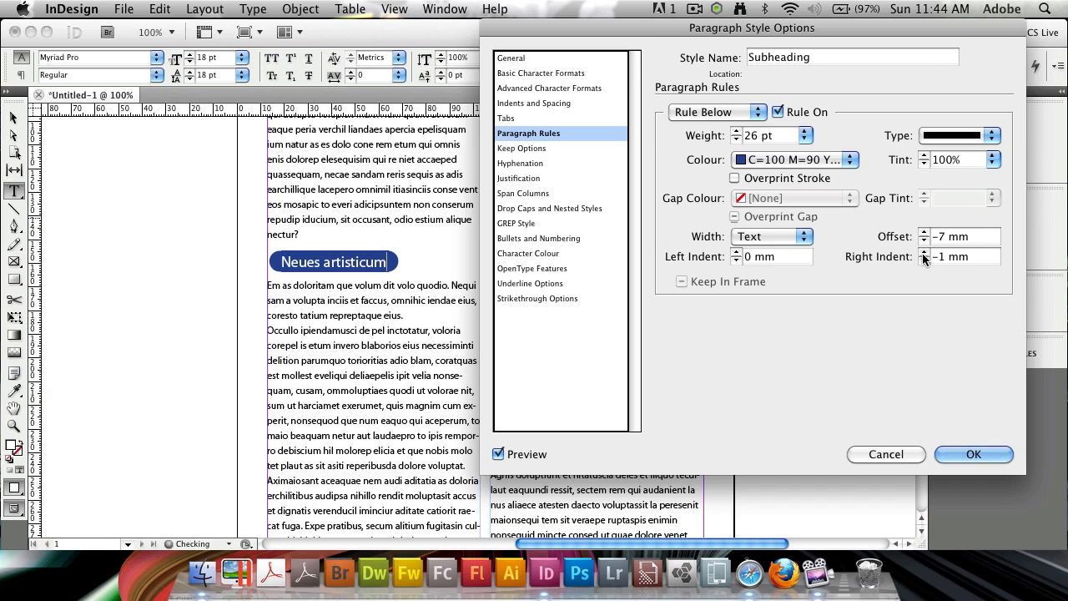
click(924, 253)
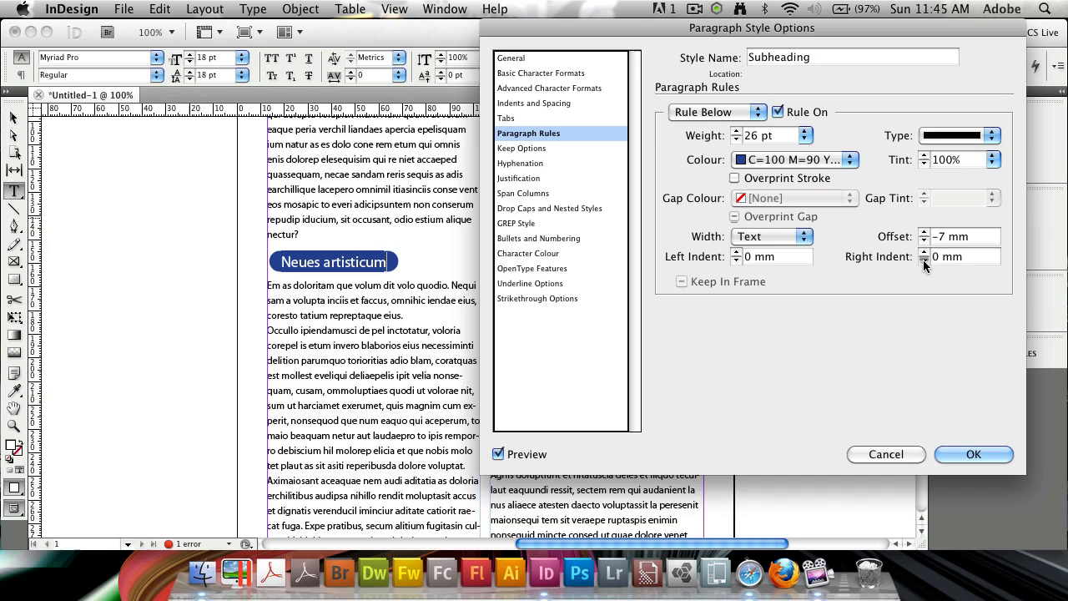
click(924, 261)
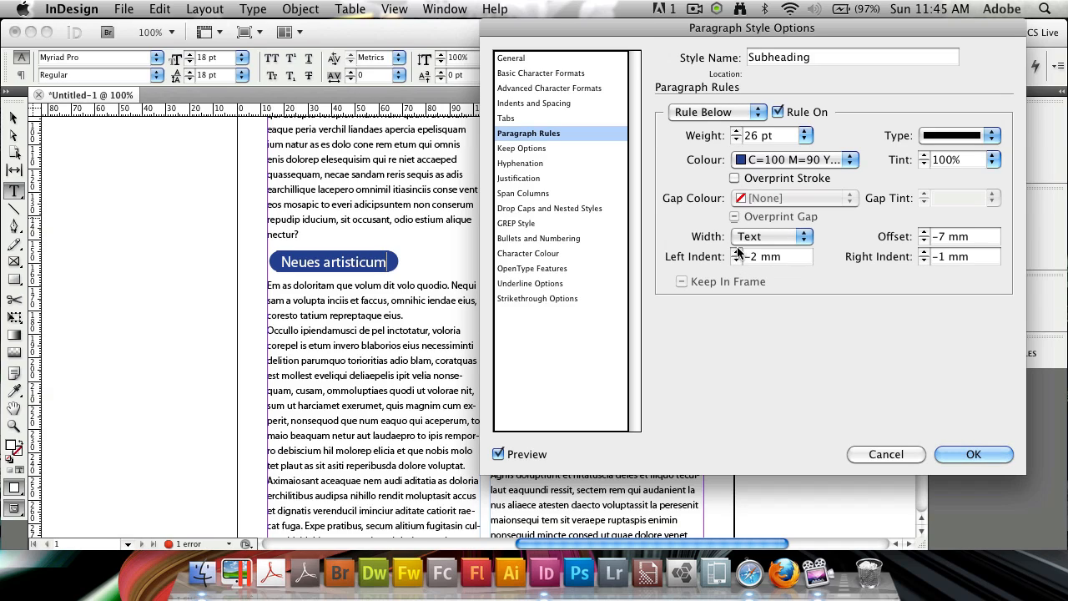
Nudge the Rule Above's offset, weight and indents to blend with the lower rule.
click(714, 112)
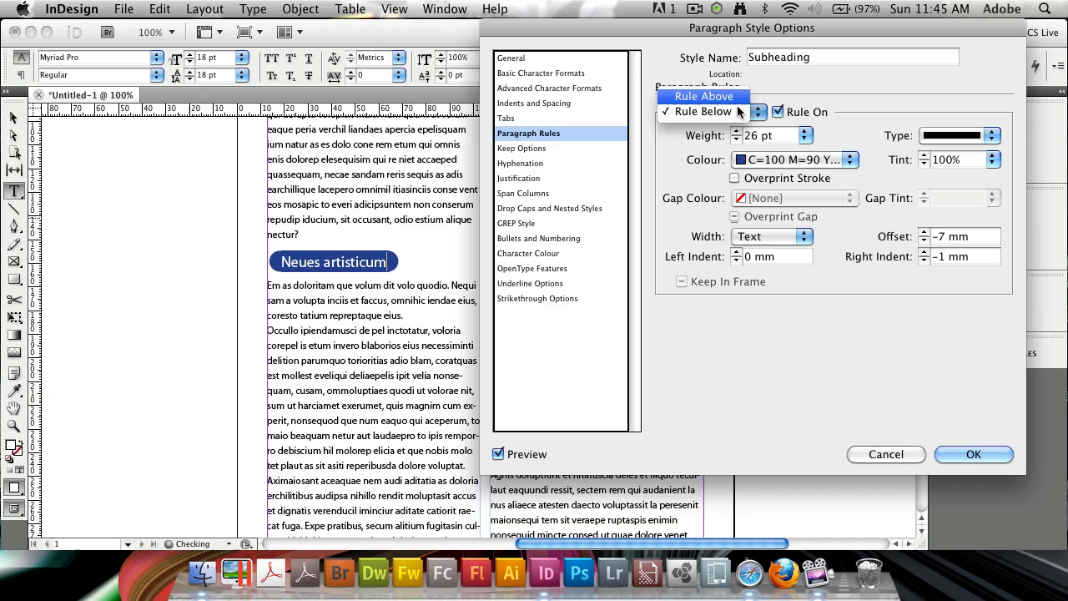
click(704, 95)
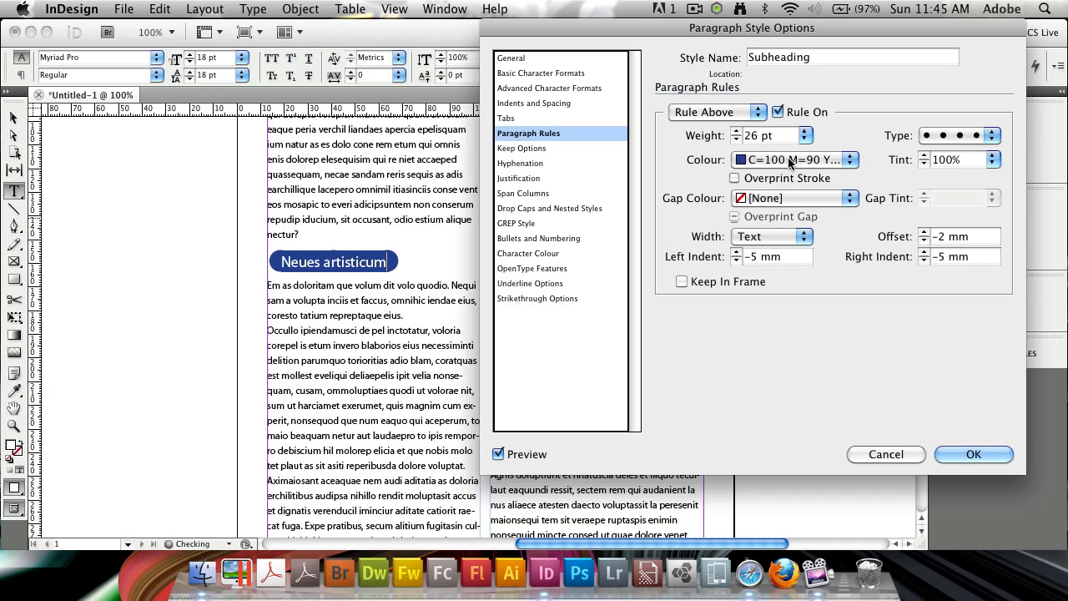
click(924, 240)
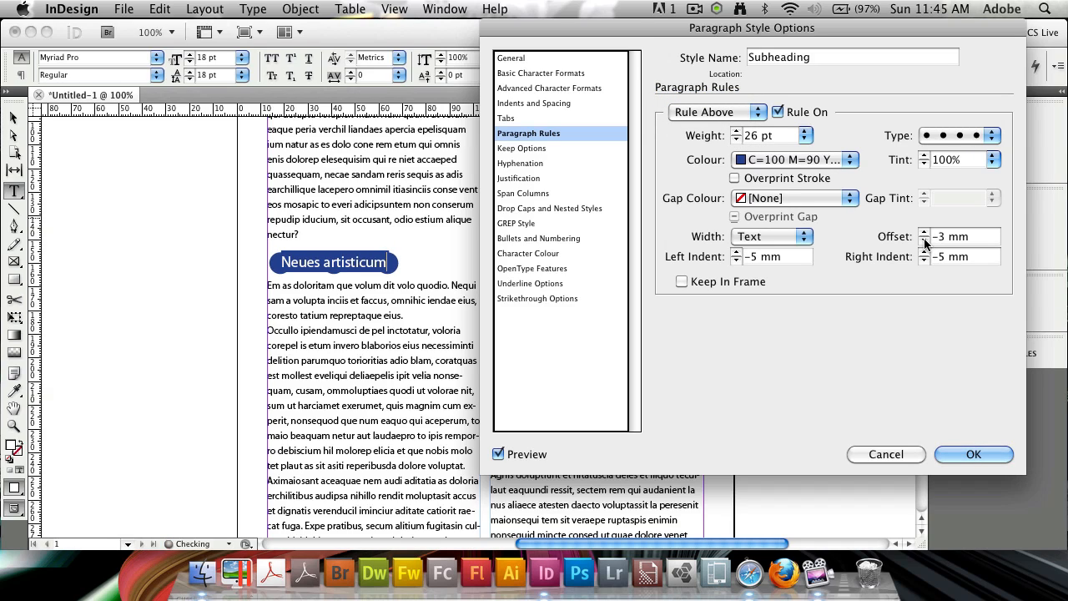
click(923, 233)
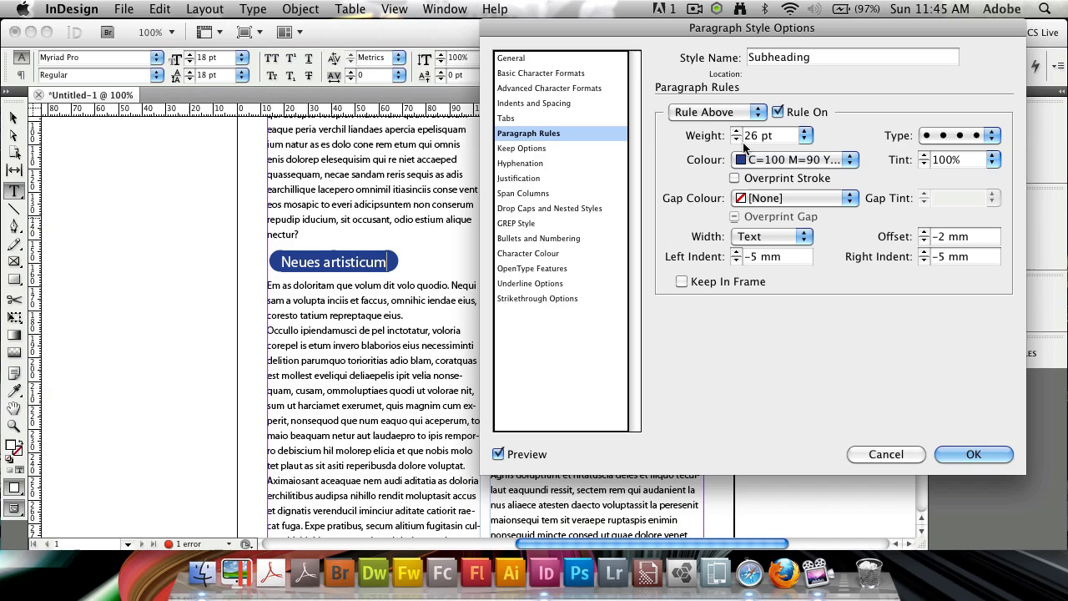
click(736, 140)
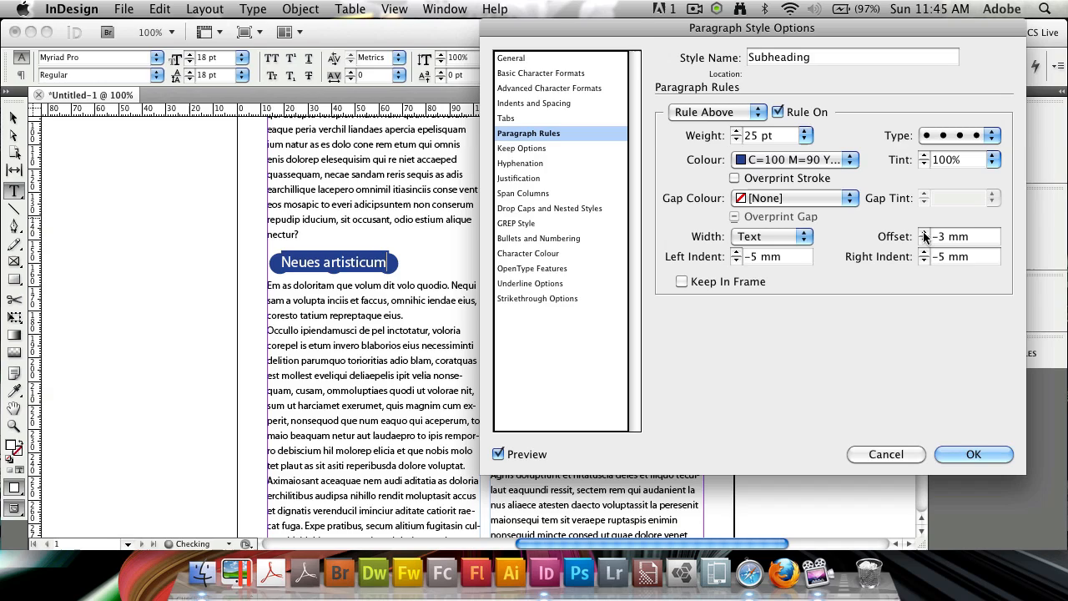
click(924, 234)
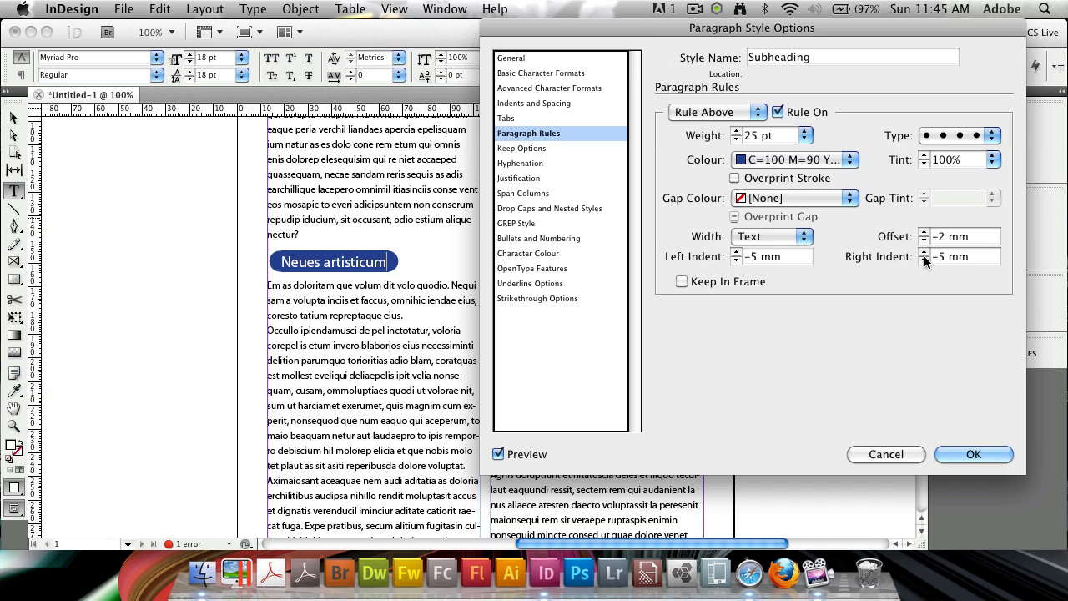
click(924, 252)
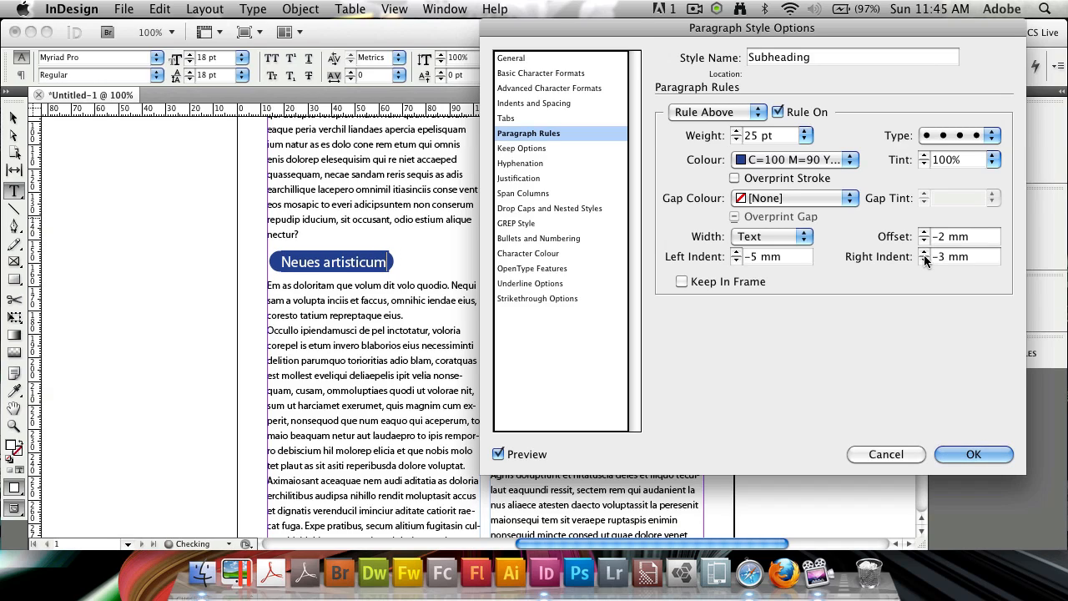
click(924, 261)
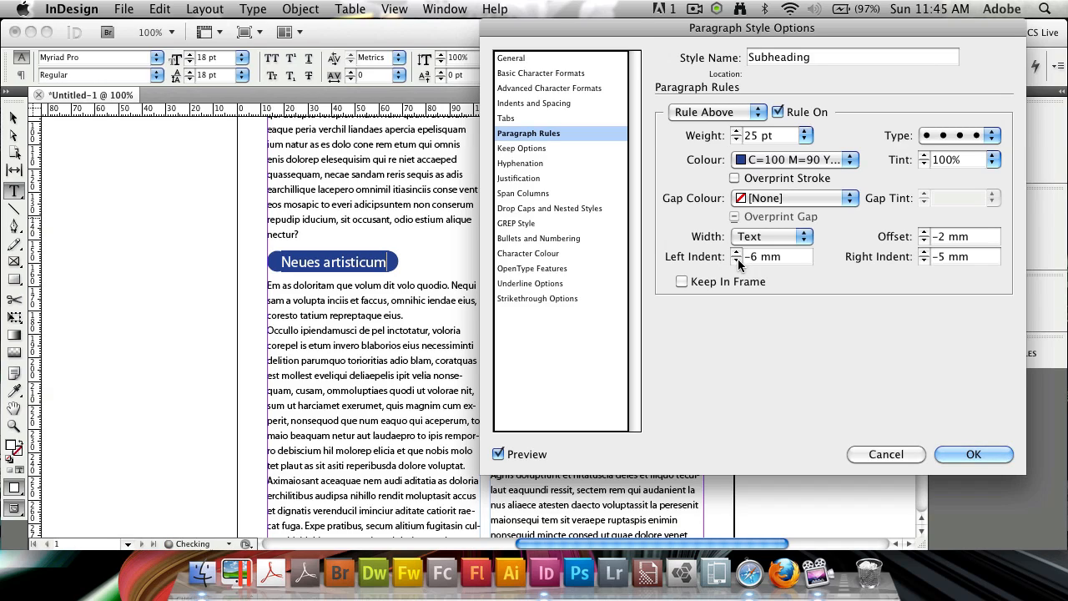
click(735, 254)
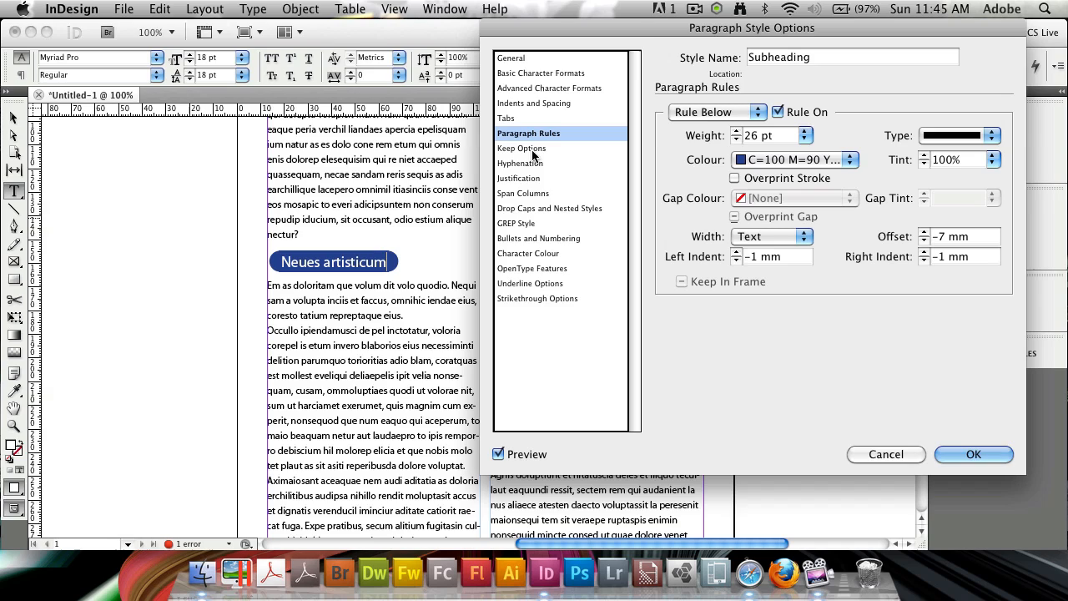
Check Character Colour, tick Keep In Frame for Rule Below and confirm the Subheading style.
click(530, 254)
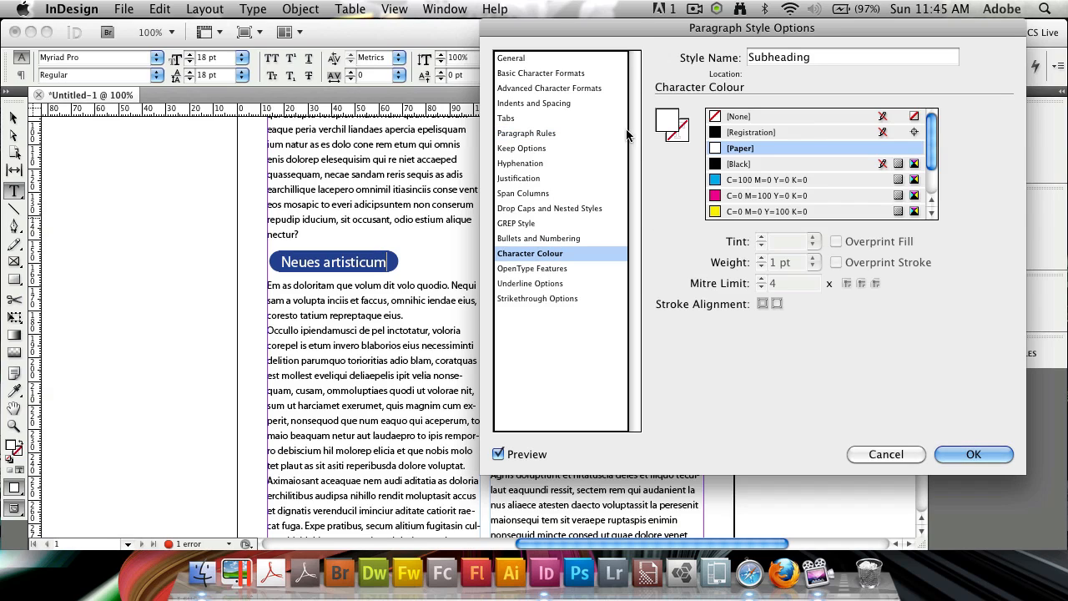
click(527, 134)
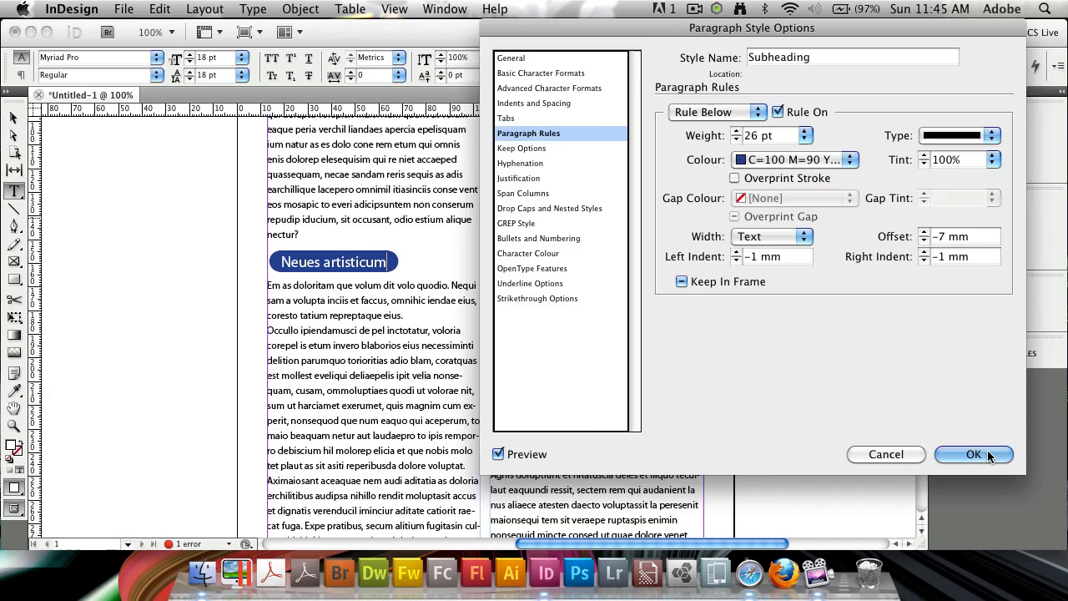
click(972, 454)
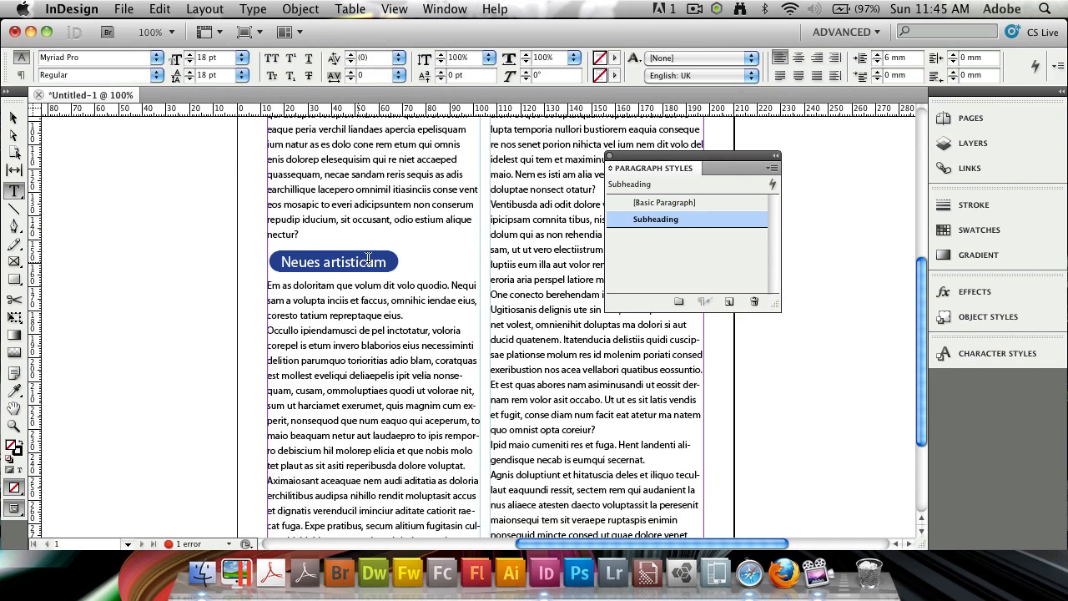
Apply the Subheading style to the subtitle 'Ipid maio cumeniti res et fuga.' giving it the dark blue pill bar.
click(664, 202)
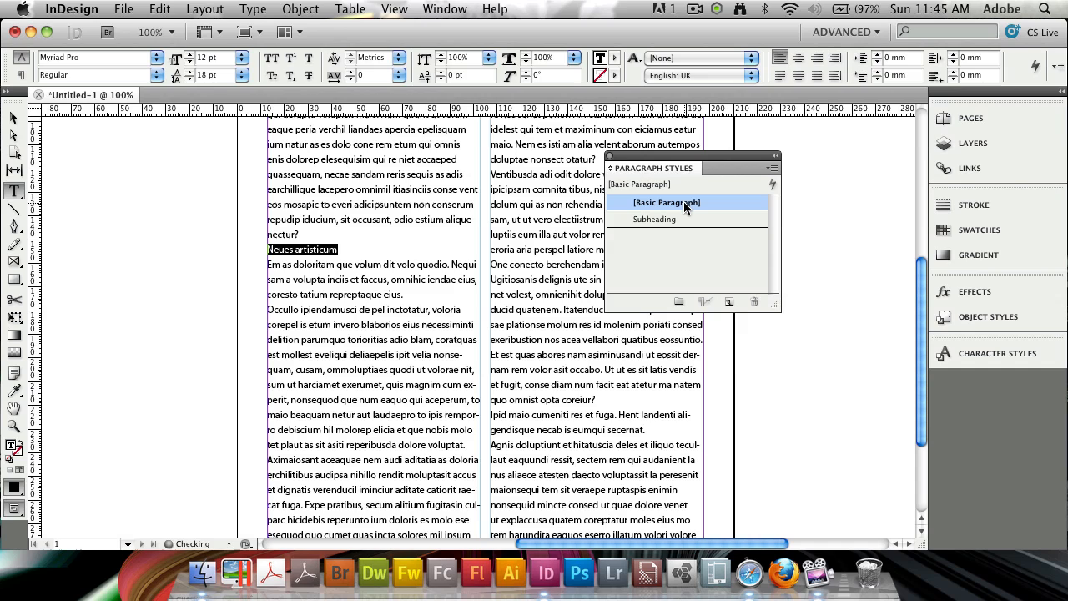
click(656, 219)
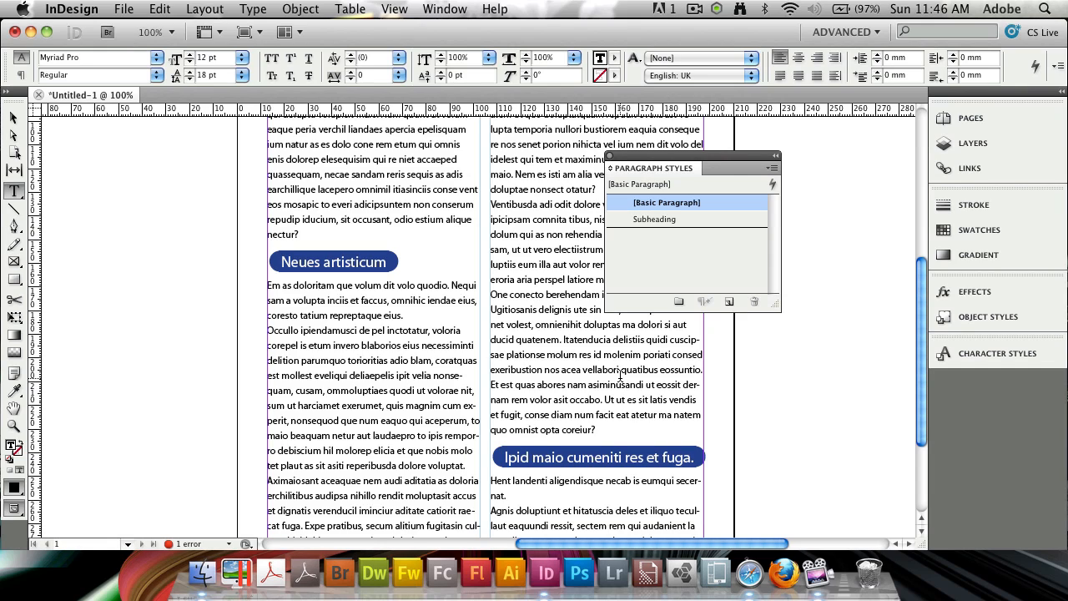
click(621, 398)
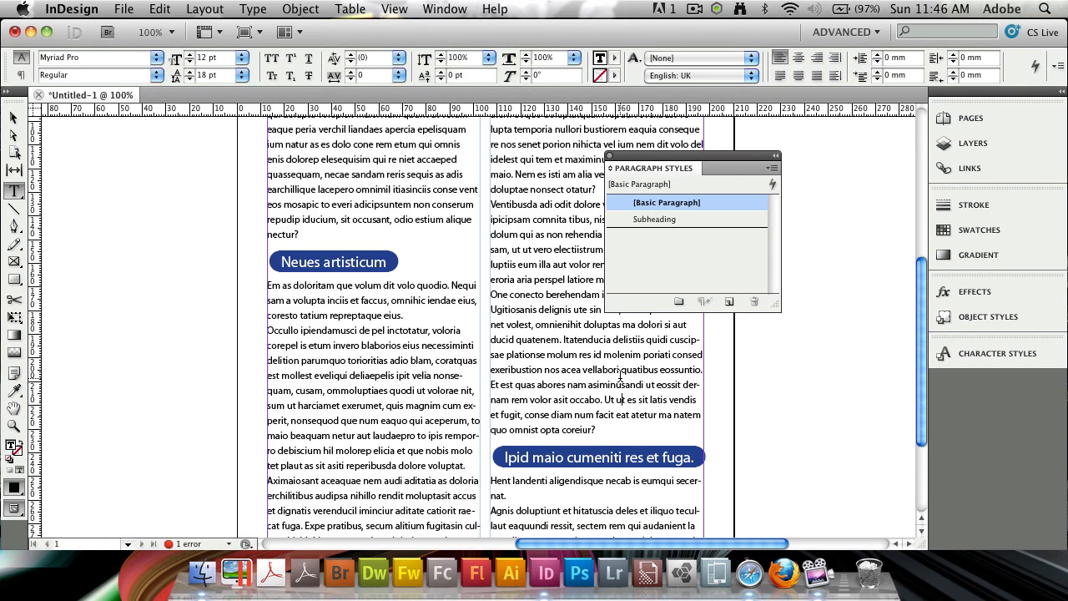